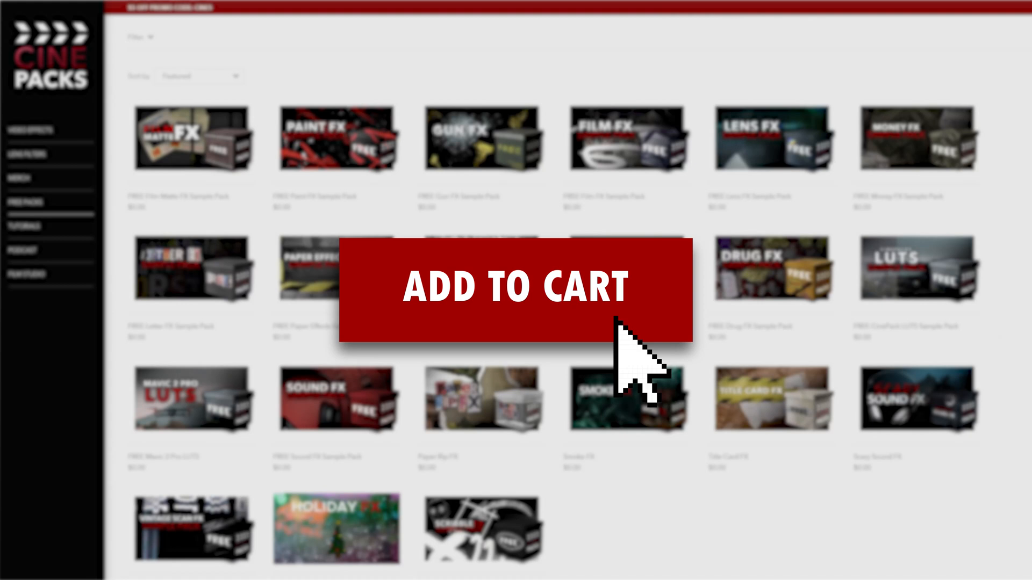
Add the FREE Vintage Scan FX Pack to the cart, check out, and download FX SAMPLE.zip
{"action": "left_click", "coordinate": [516, 288]}
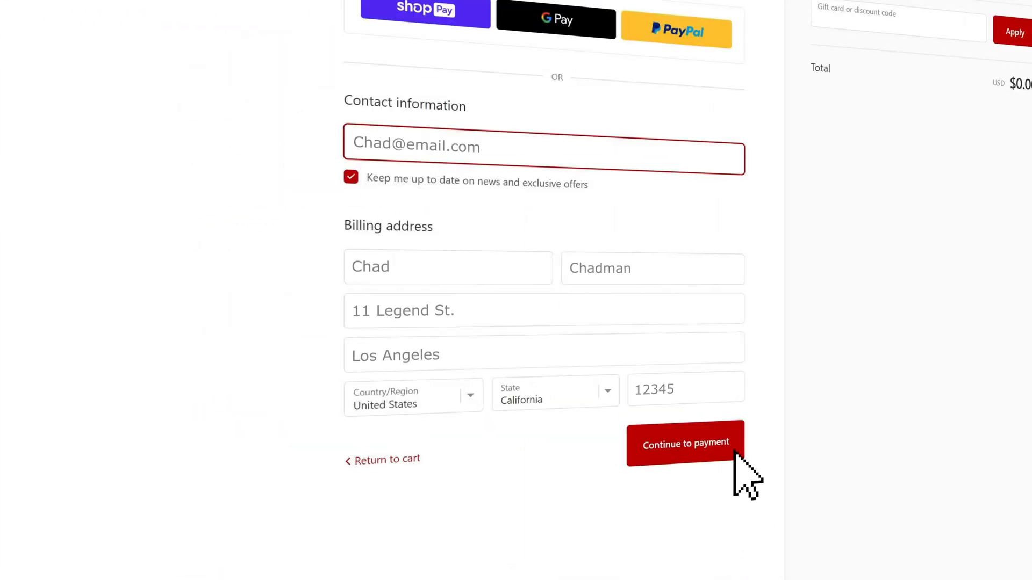
{"action": "left_click", "coordinate": [684, 444]}
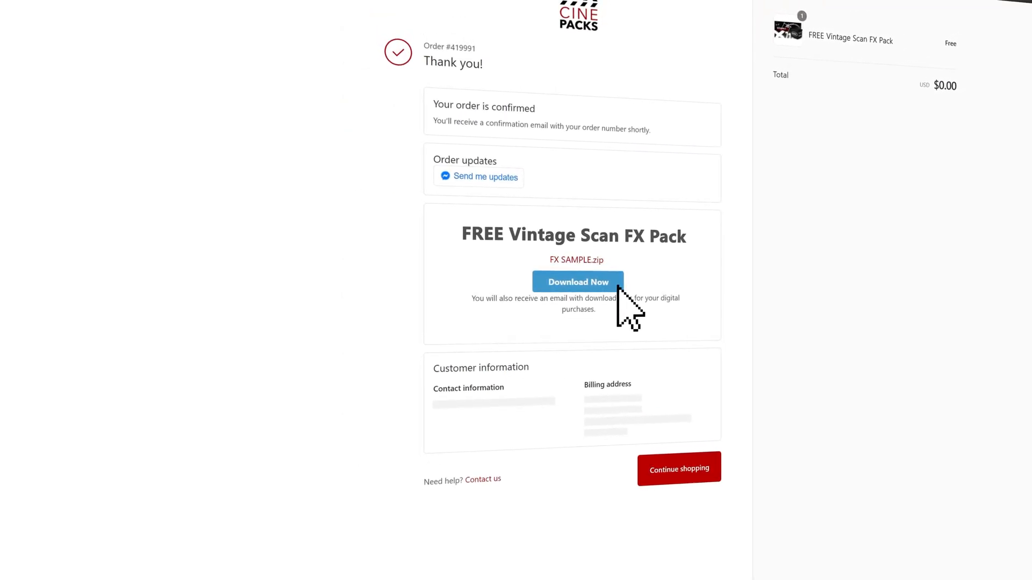
{"action": "left_click", "coordinate": [576, 282]}
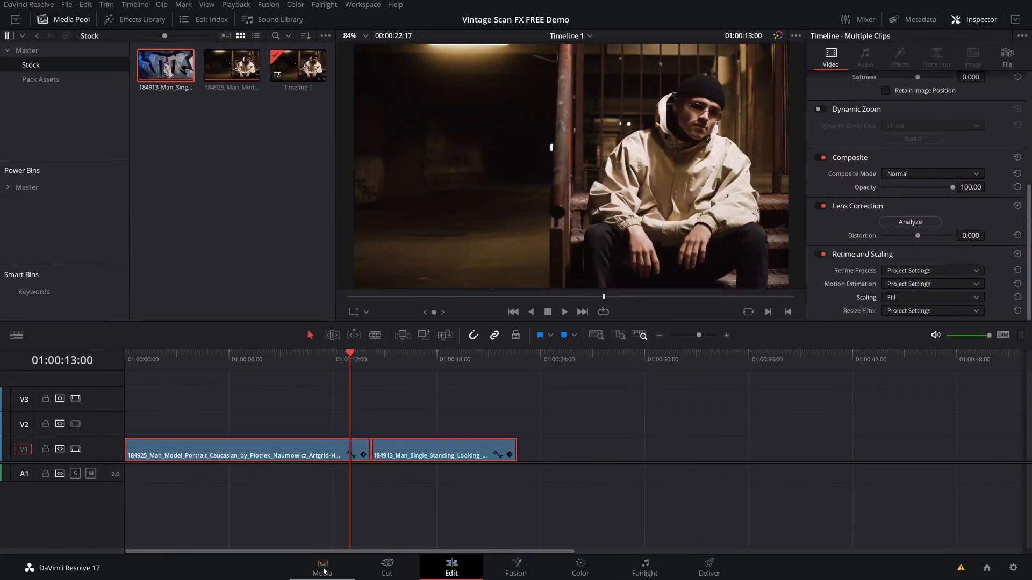
Import the pack's three clips into the Pack Assets bin and return to the Edit page timeline start
{"action": "left_click", "coordinate": [322, 568]}
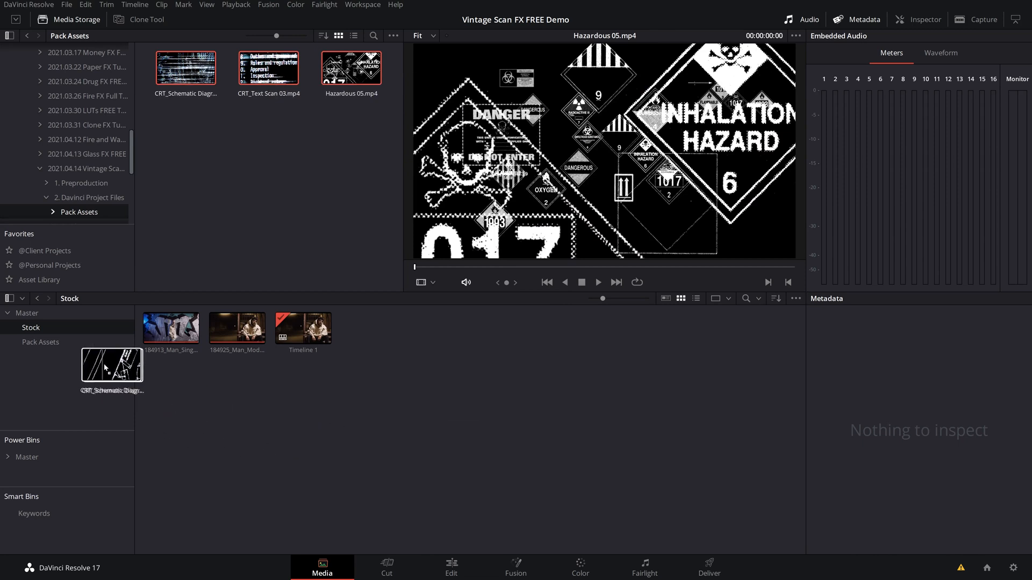
{"action": "left_click", "coordinate": [40, 342]}
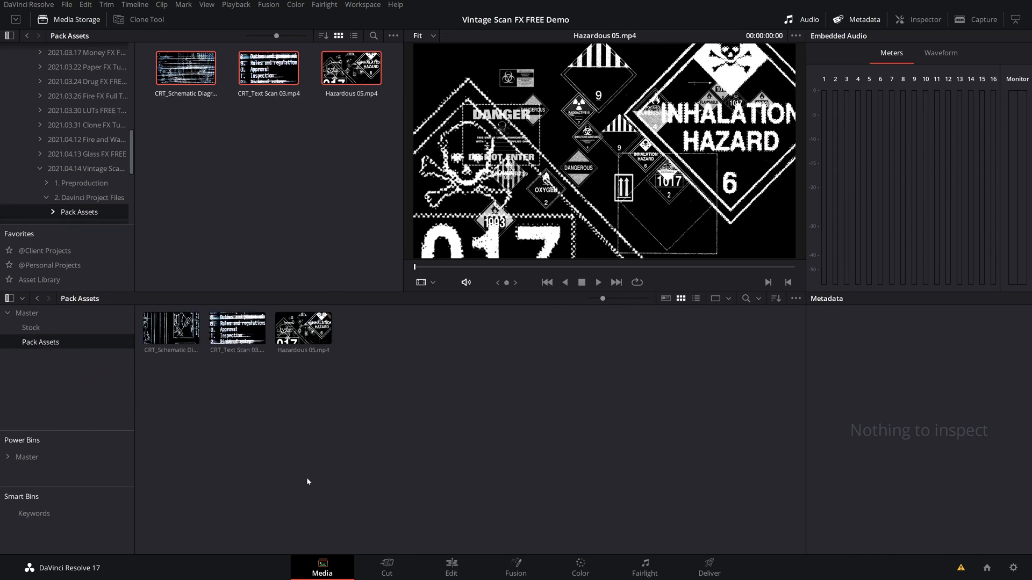
{"action": "left_click", "coordinate": [451, 568]}
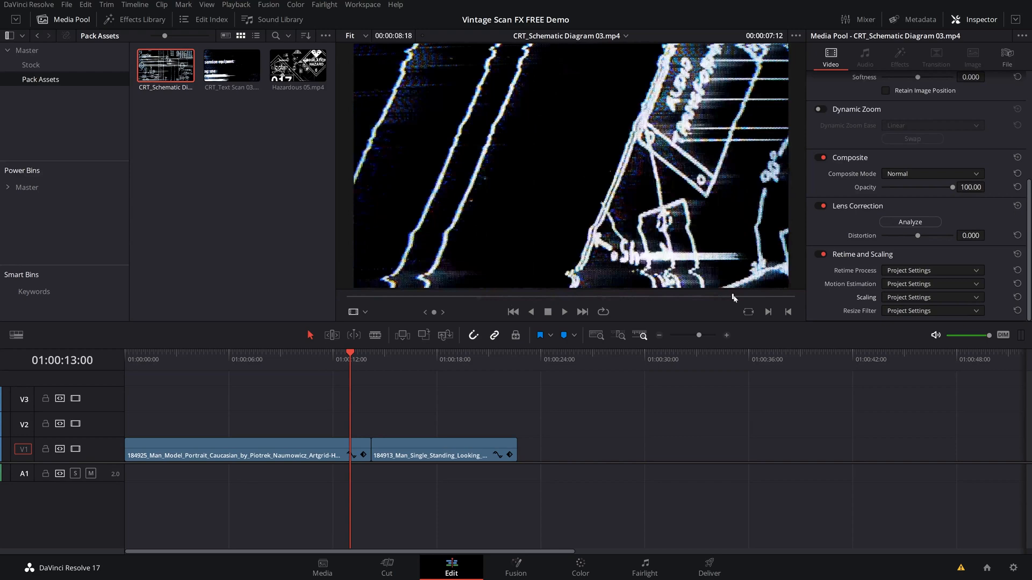
{"action": "left_click", "coordinate": [913, 20]}
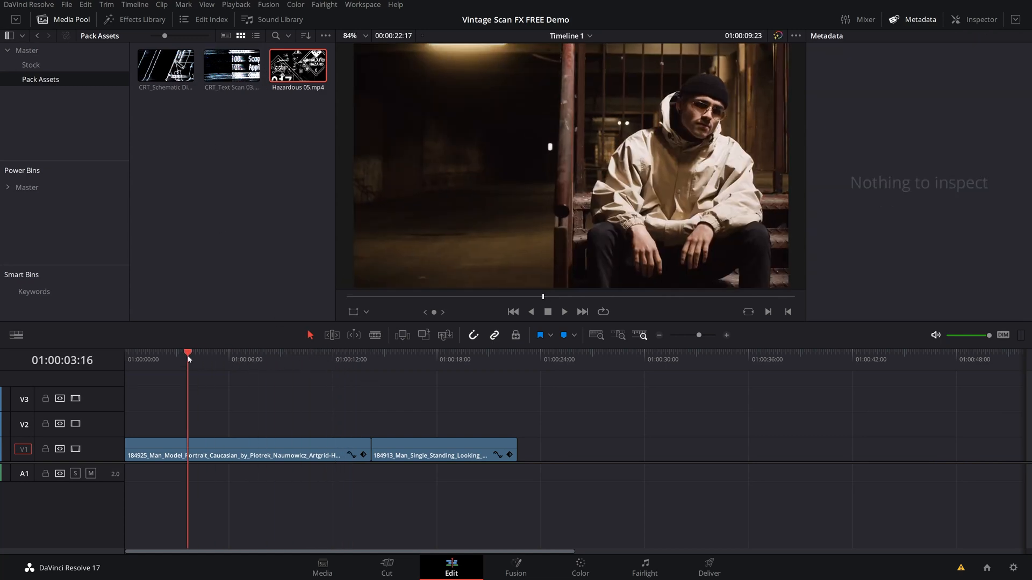
Place CRT_Schematic Diagram 03 on V2 at the timeline start and show its video properties
{"action": "left_click", "coordinate": [165, 66]}
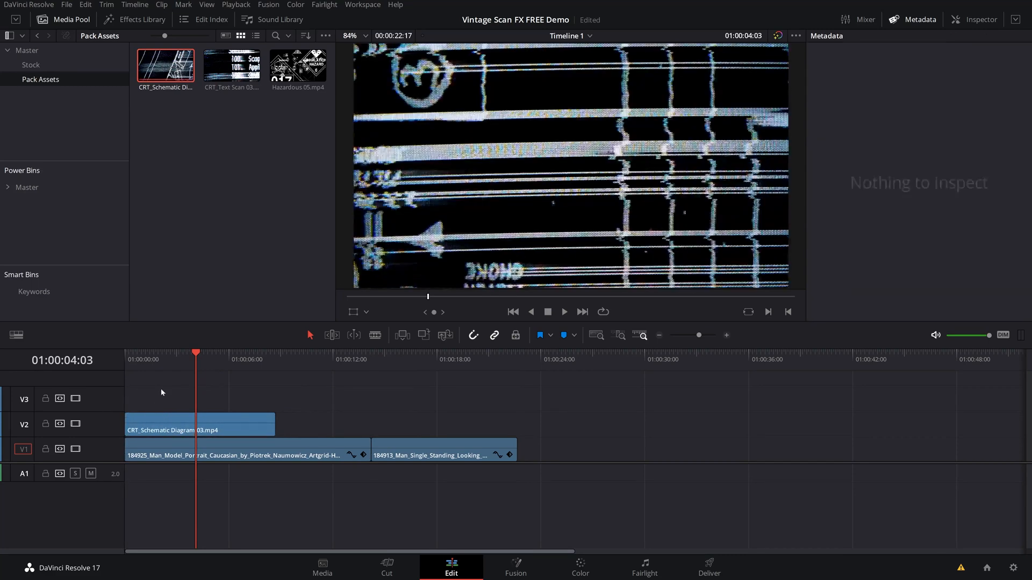
{"action": "left_click", "coordinate": [199, 425]}
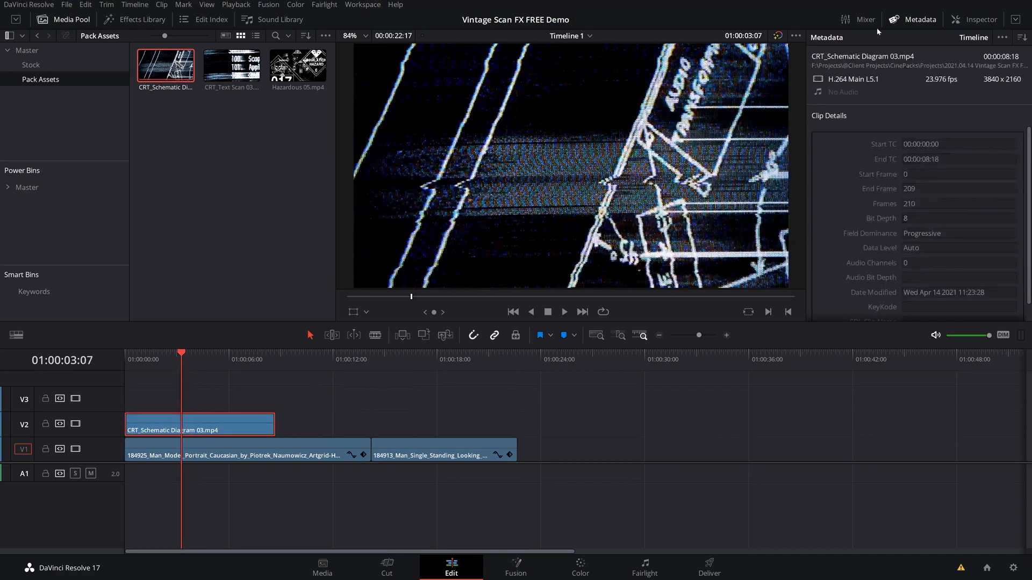
{"action": "left_click", "coordinate": [981, 19]}
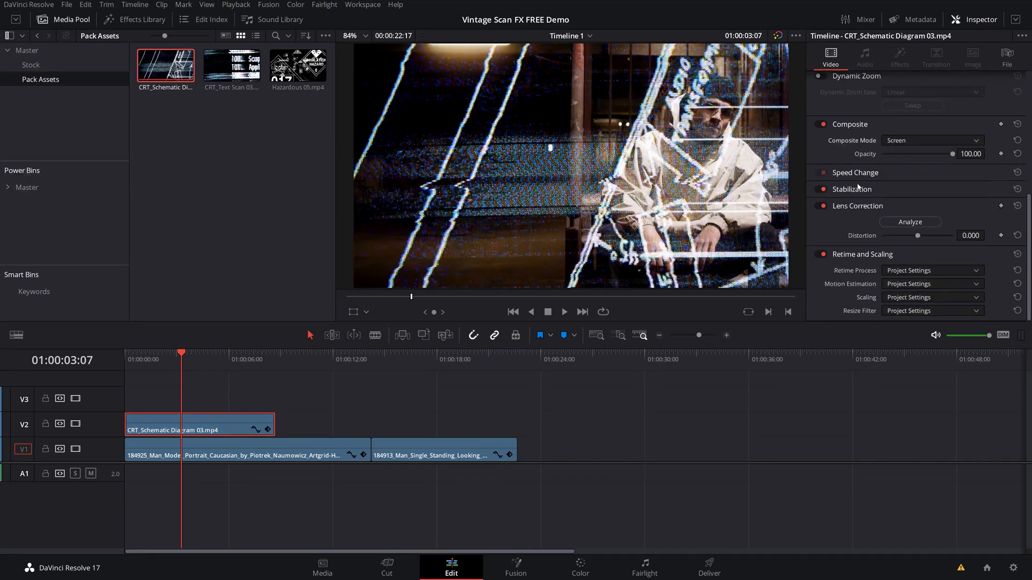
Set the schematic clip's Composite Mode to Linear Dodge after trying Overlay
{"action": "left_click", "coordinate": [931, 140]}
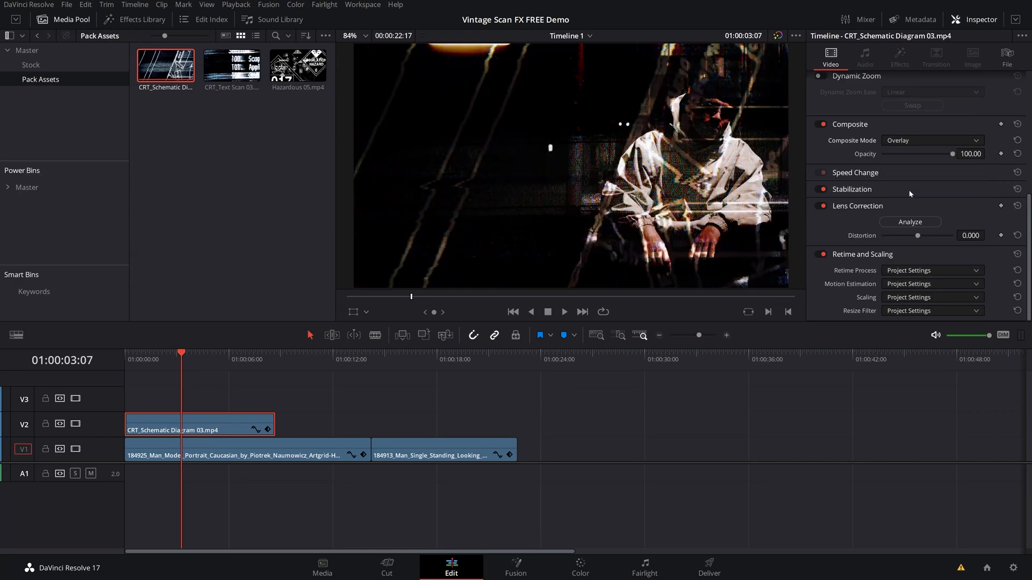
{"action": "left_click", "coordinate": [931, 140]}
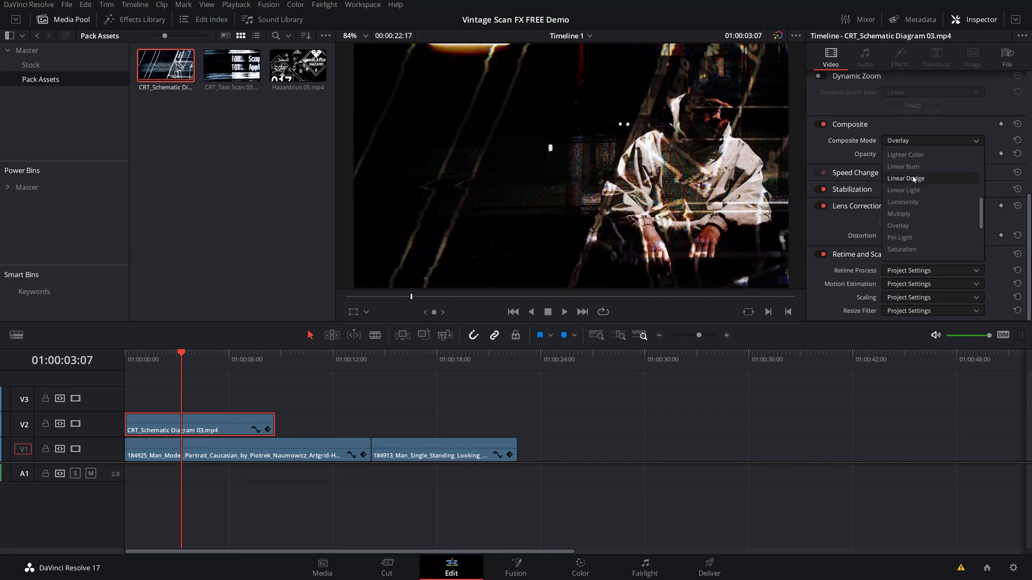
{"action": "left_click", "coordinate": [907, 179]}
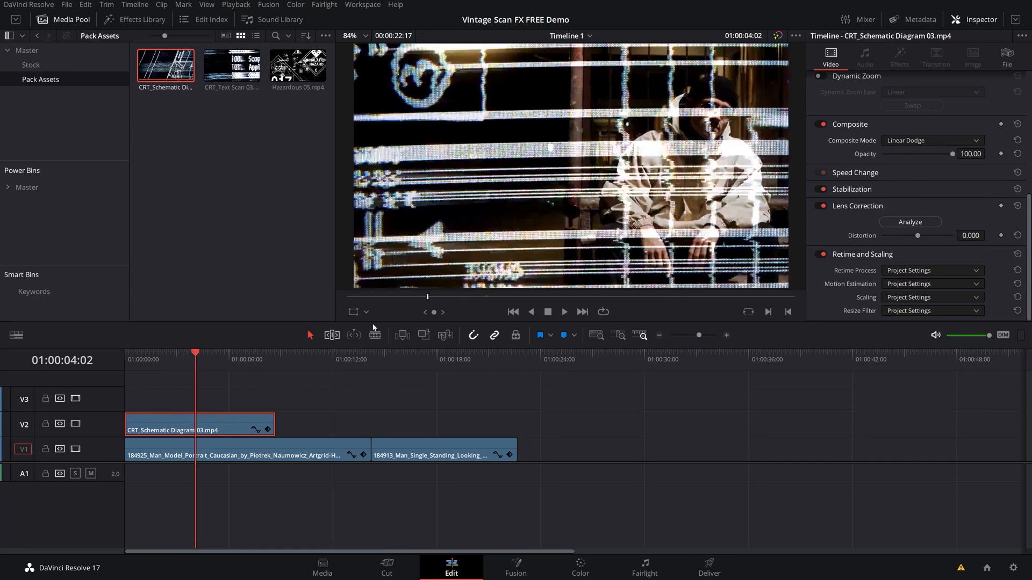
{"action": "left_click", "coordinate": [930, 140]}
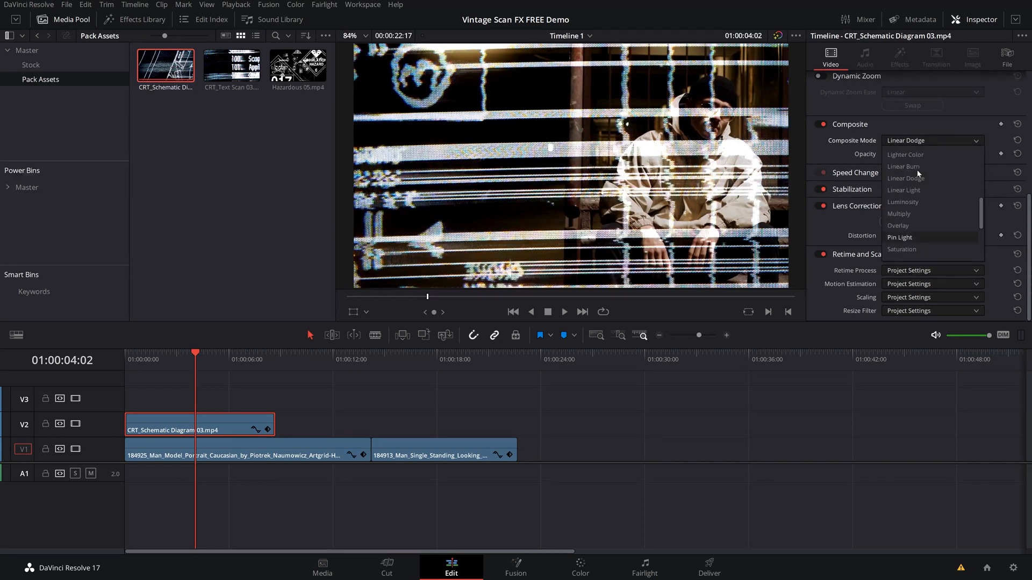
{"action": "left_click", "coordinate": [905, 179]}
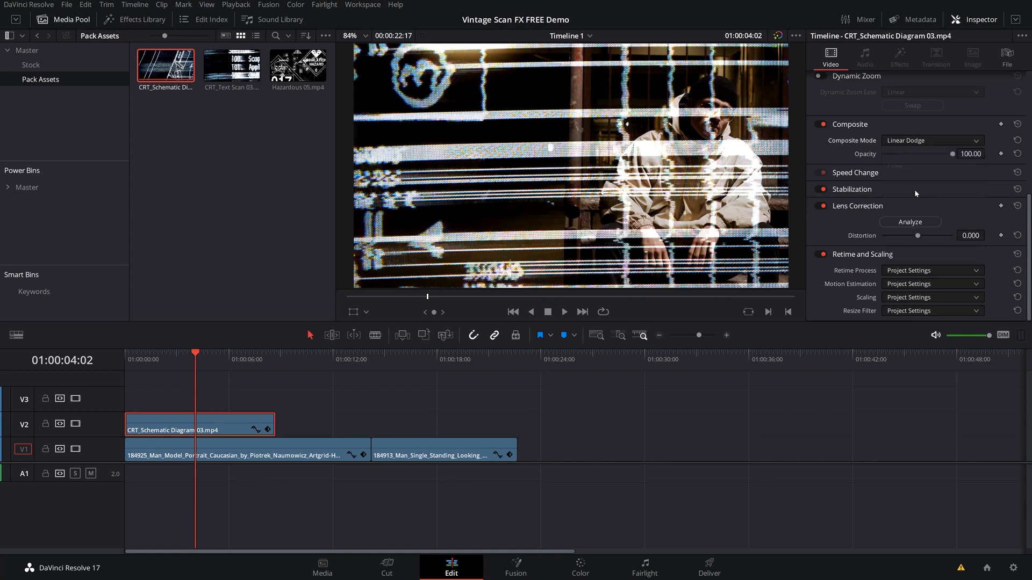
{"action": "left_click", "coordinate": [931, 139]}
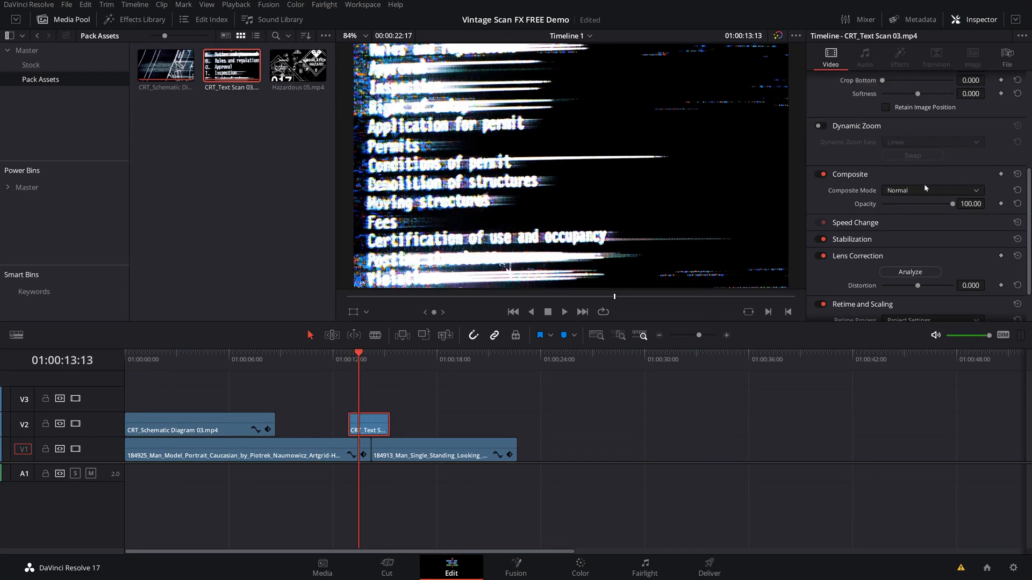
Blend CRT_Text Scan 03 and Hazardous 05 with Screen composite mode, then go to the Color page
{"action": "left_click", "coordinate": [931, 191]}
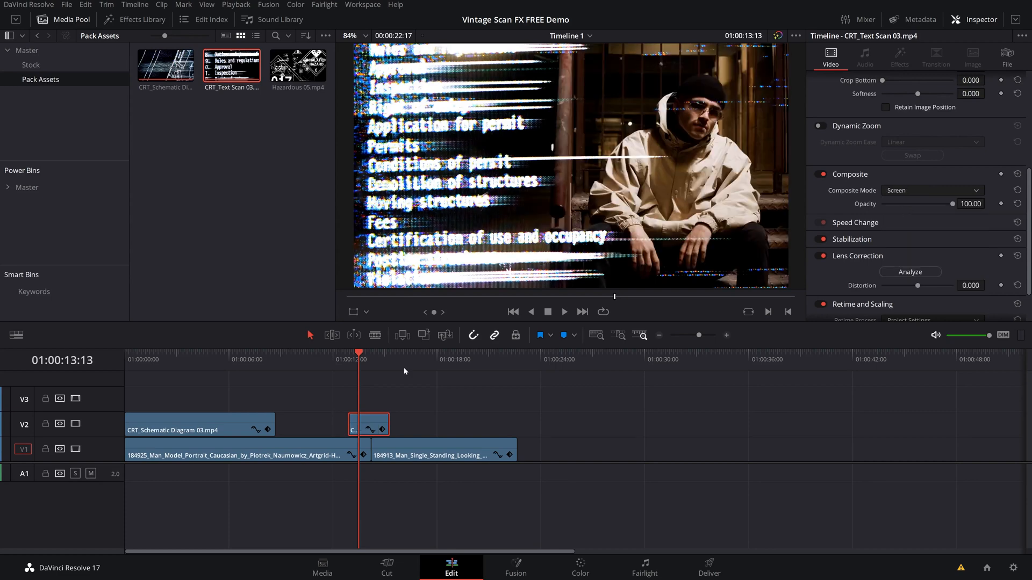
{"action": "left_click", "coordinate": [563, 312]}
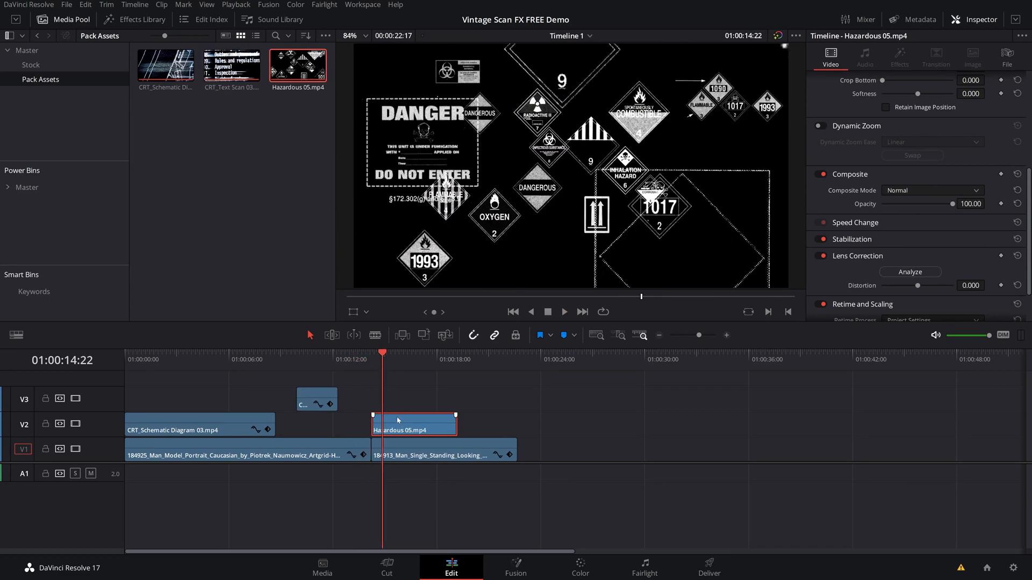
{"action": "left_click", "coordinate": [931, 190]}
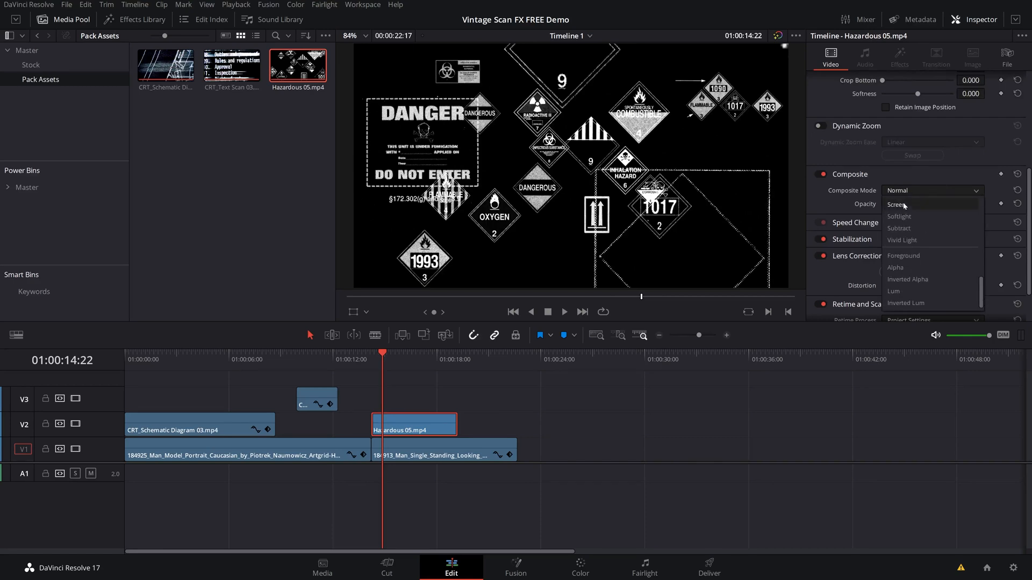
{"action": "left_click", "coordinate": [896, 205]}
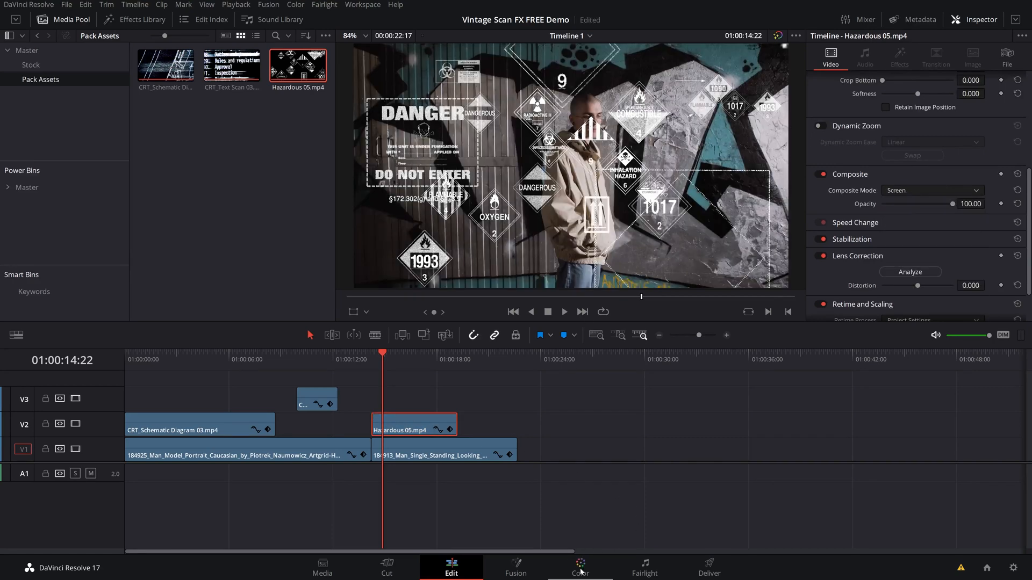
{"action": "left_click", "coordinate": [580, 568]}
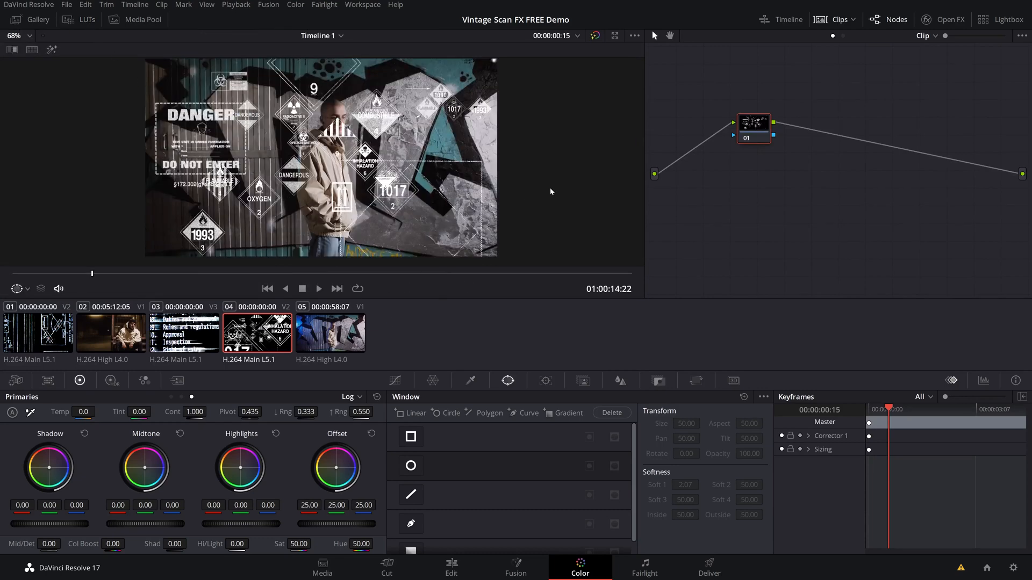
{"action": "mouse_move", "coordinate": [248, 438]}
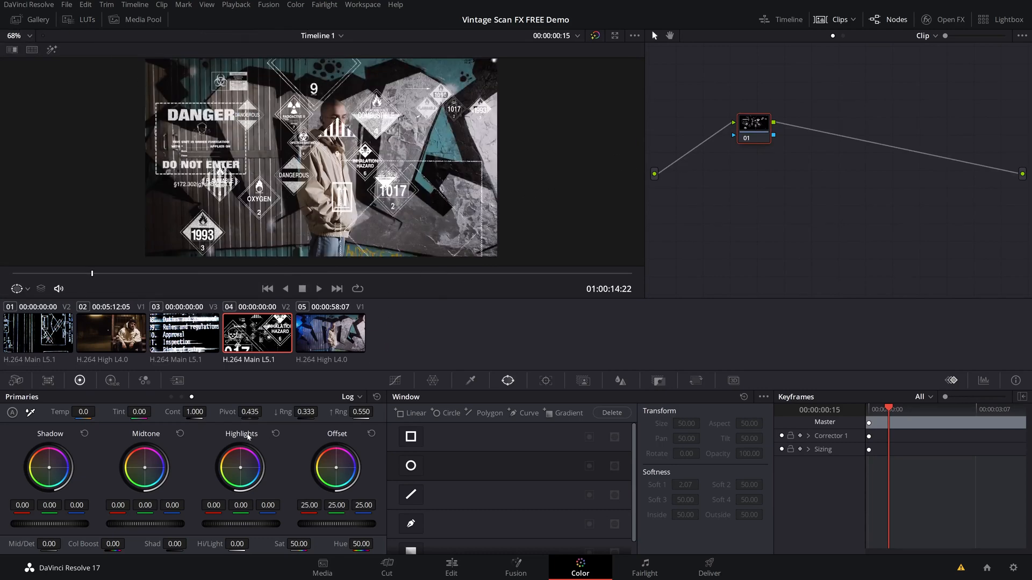
Switch the wheels to Log, test a warm Highlights tint, and bring up the RGB Mixer
{"action": "left_click", "coordinate": [349, 396]}
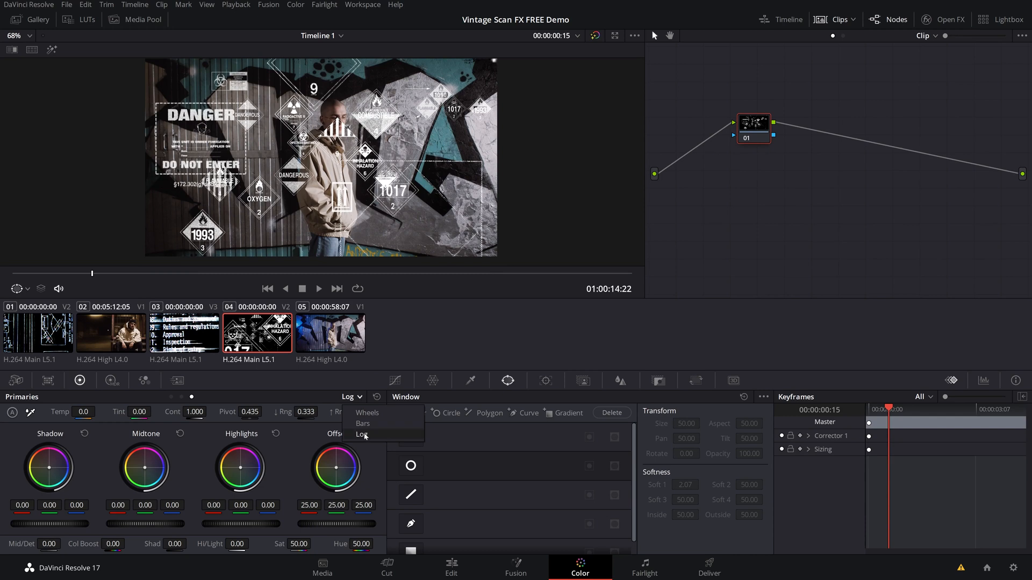
{"action": "left_click", "coordinate": [361, 435]}
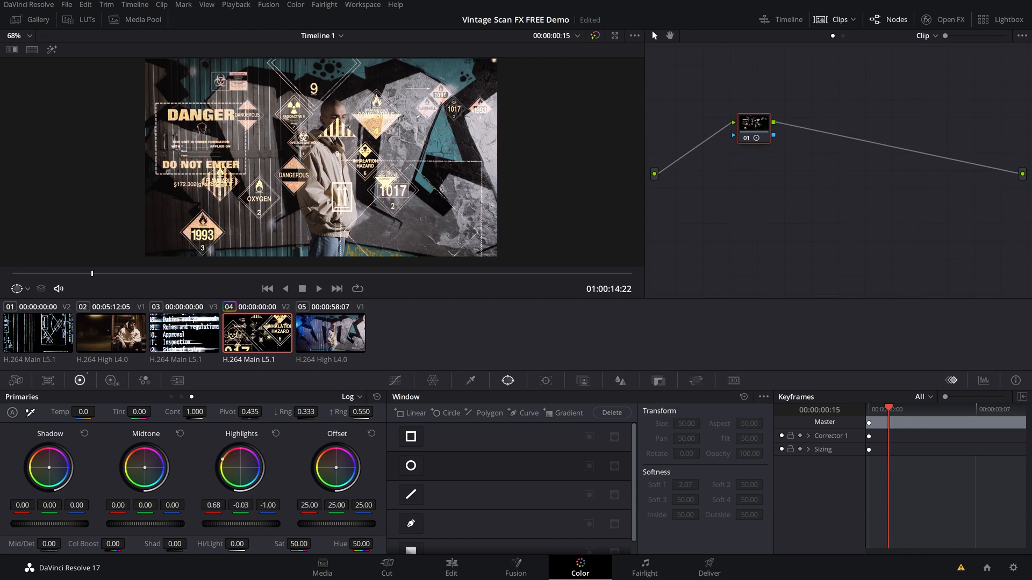
{"action": "left_click_drag", "start_coordinate": [242, 467], "coordinate": [247, 461]}
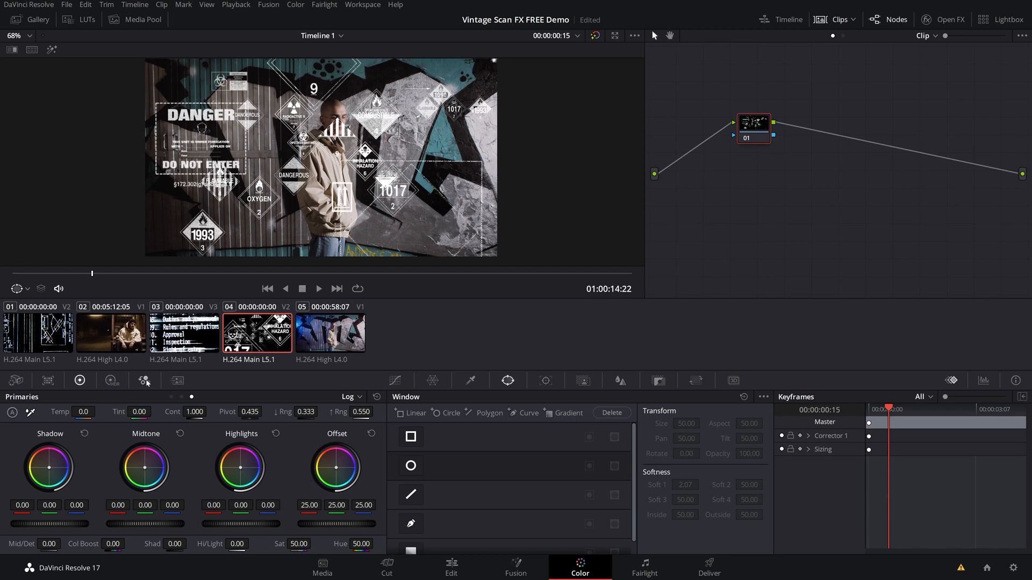
{"action": "left_click", "coordinate": [144, 380]}
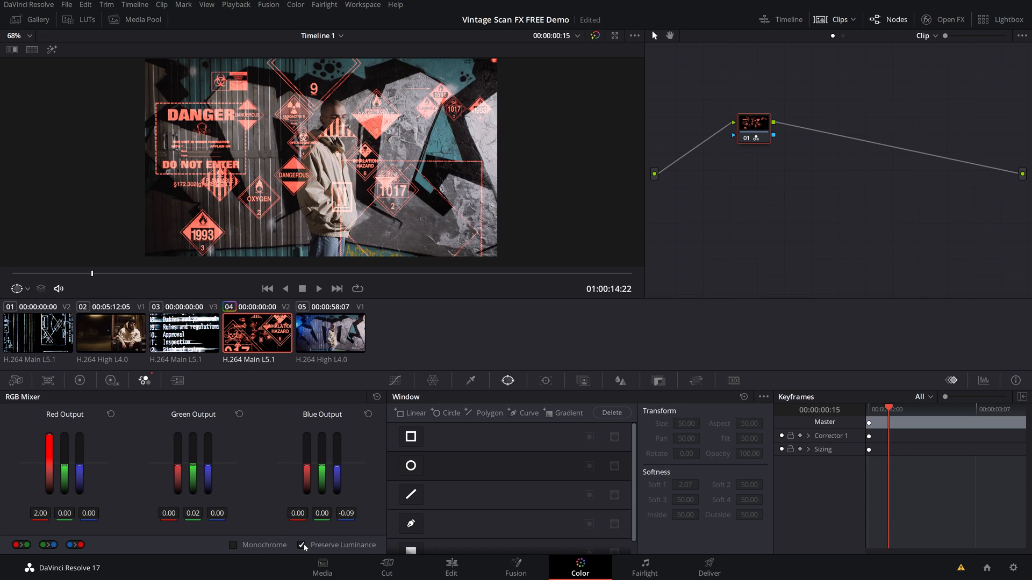
Toggle Preserve Luminance off and back on in the RGB Mixer, then return to the Edit page
{"action": "left_click", "coordinate": [301, 545]}
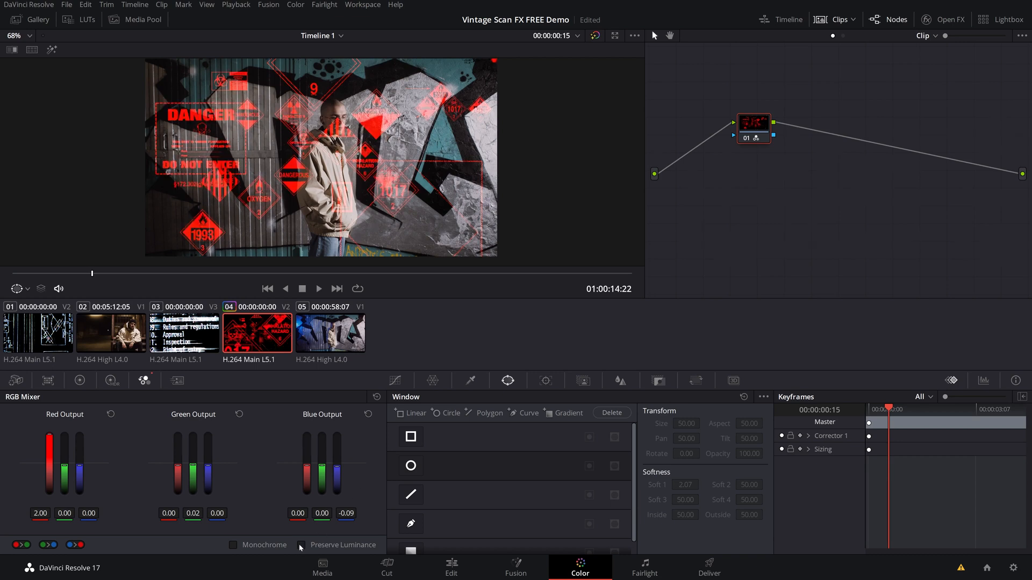
{"action": "left_click", "coordinate": [301, 545]}
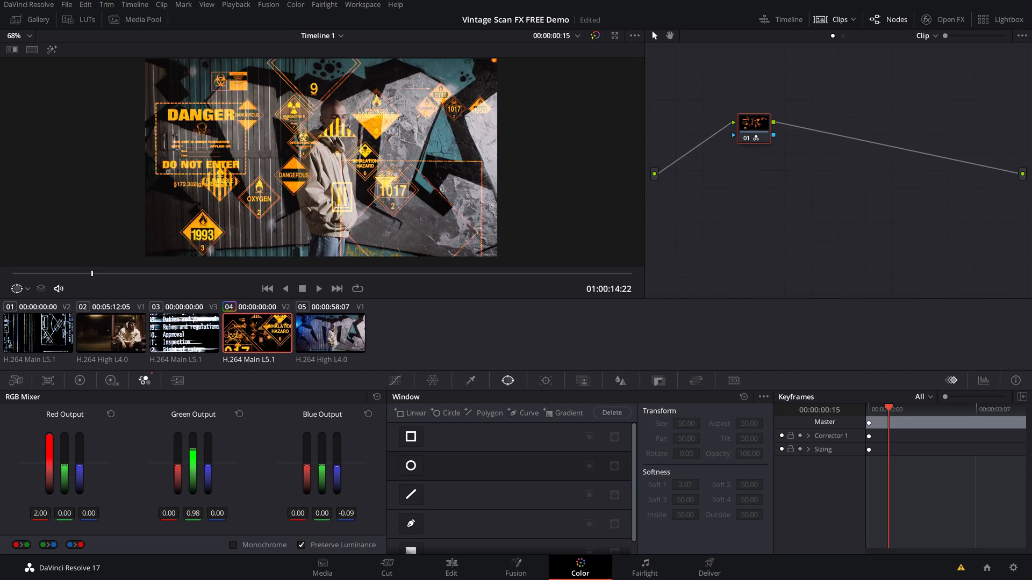
{"action": "left_click", "coordinate": [450, 568]}
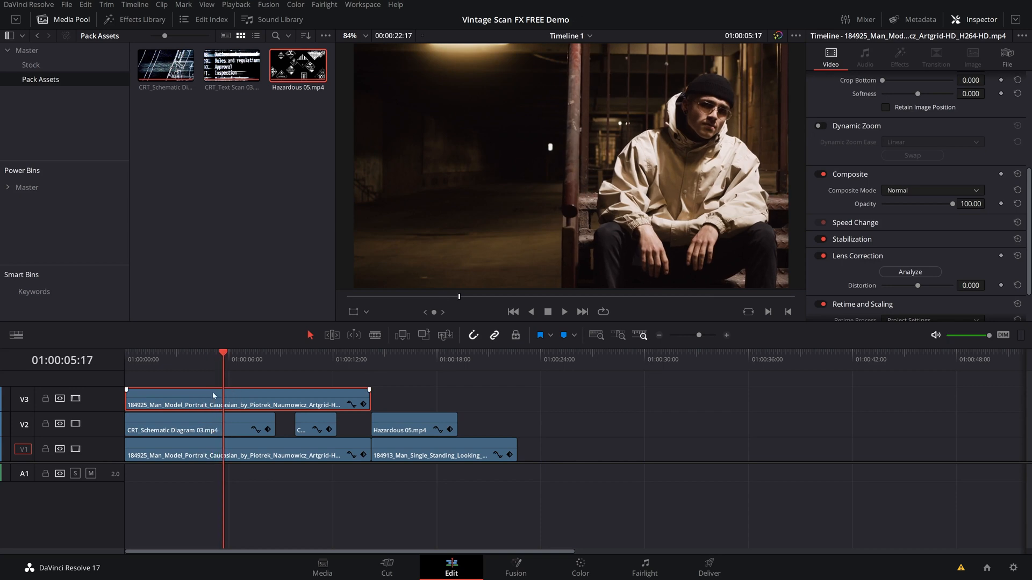
Trace a Curve window mask around the seated man, up his side, shoulder and hood
{"action": "left_click", "coordinate": [578, 568]}
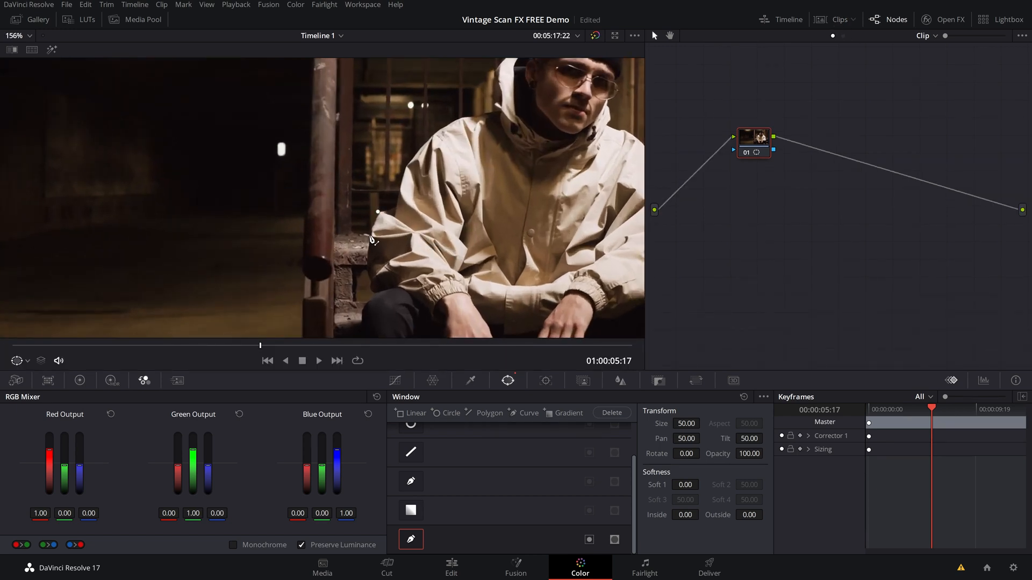
{"action": "left_click_drag", "start_coordinate": [377, 212], "coordinate": [374, 289]}
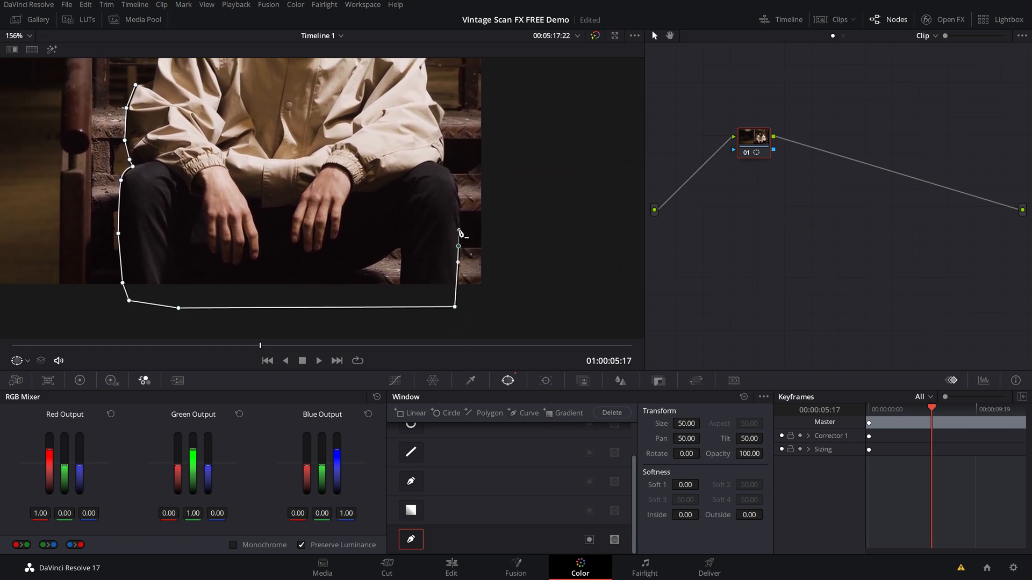
{"action": "left_click_drag", "start_coordinate": [458, 246], "coordinate": [453, 175]}
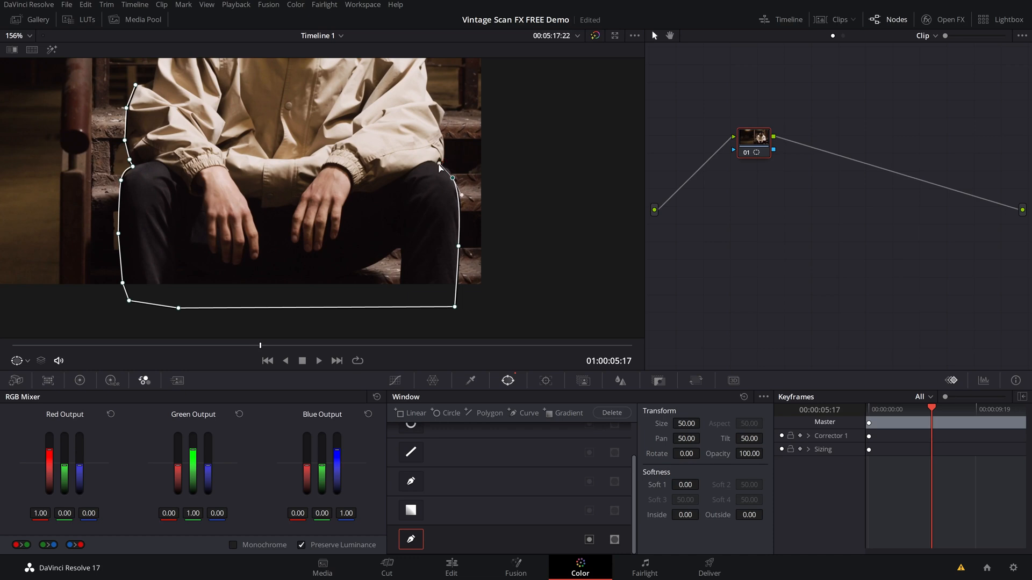
{"action": "mouse_move", "coordinate": [468, 176]}
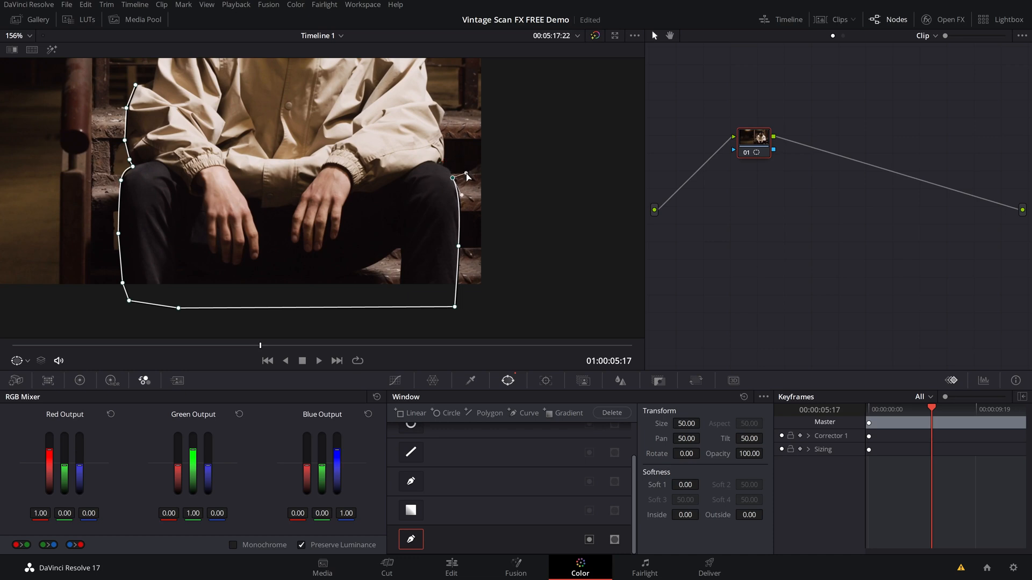
{"action": "left_click_drag", "start_coordinate": [452, 180], "coordinate": [437, 166]}
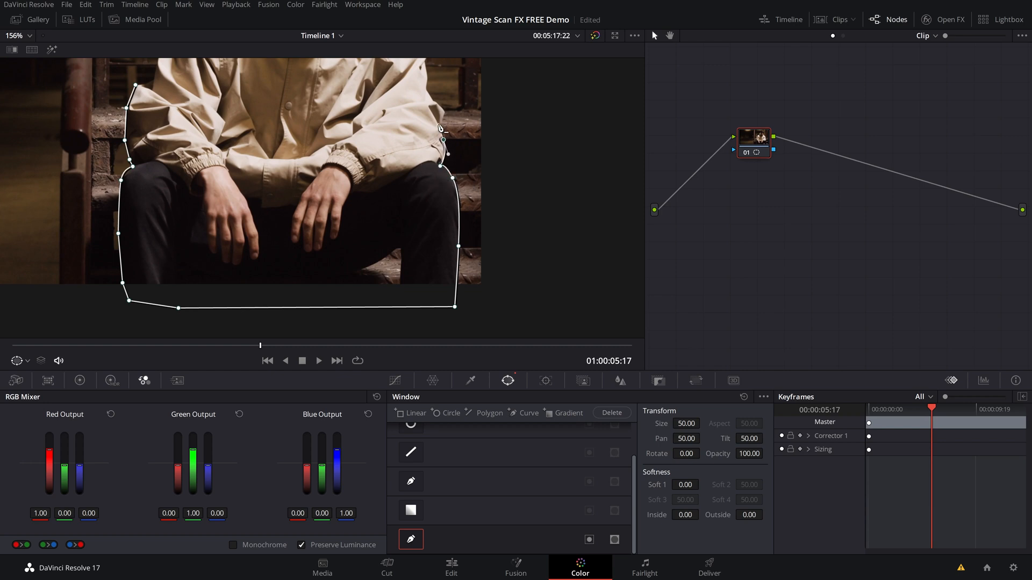
{"action": "left_click_drag", "start_coordinate": [454, 139], "coordinate": [465, 112]}
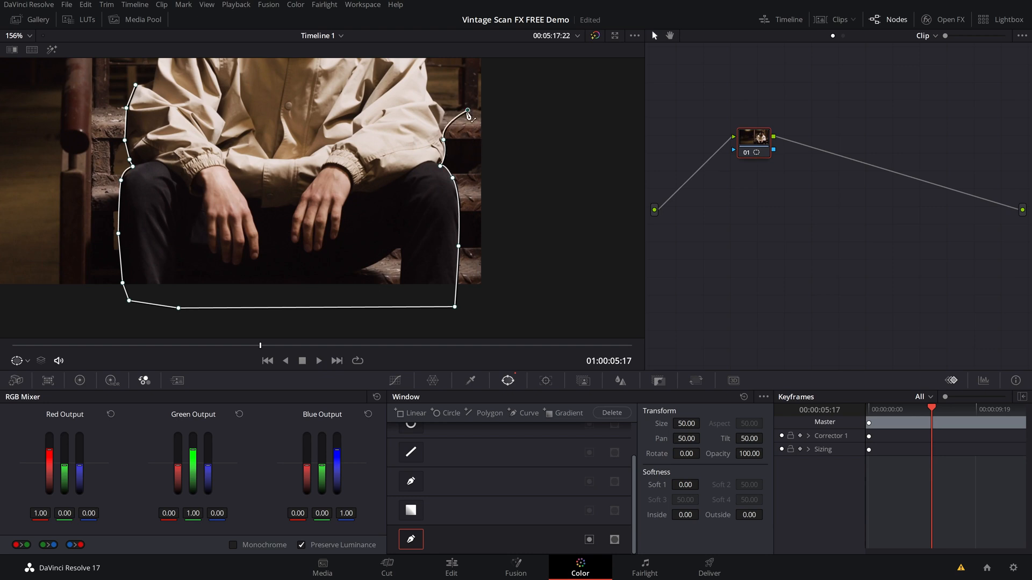
{"action": "left_click_drag", "start_coordinate": [468, 113], "coordinate": [443, 138]}
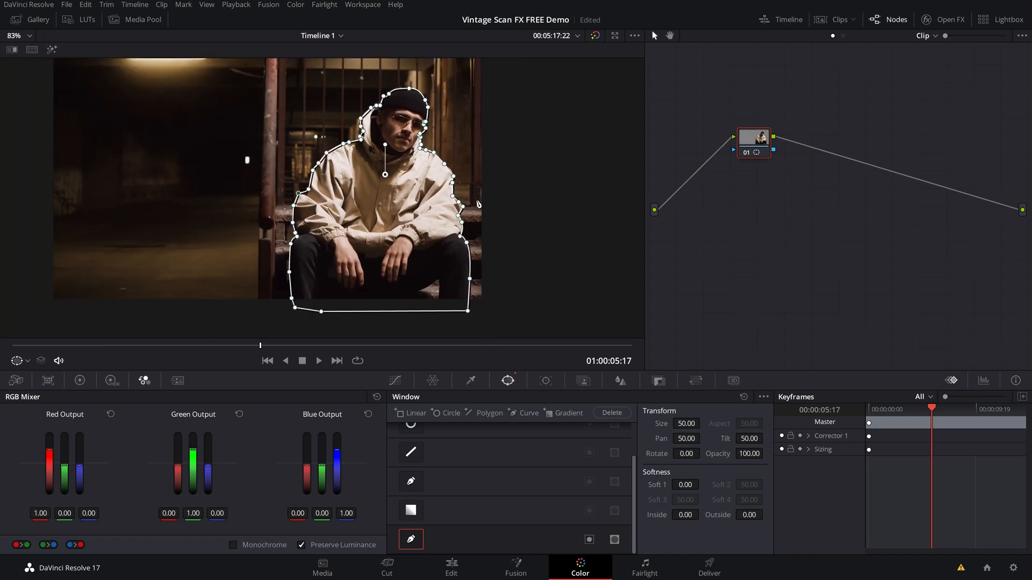
Track the subject mask forward through the clip in the Tracker palette
{"action": "left_click", "coordinate": [545, 380]}
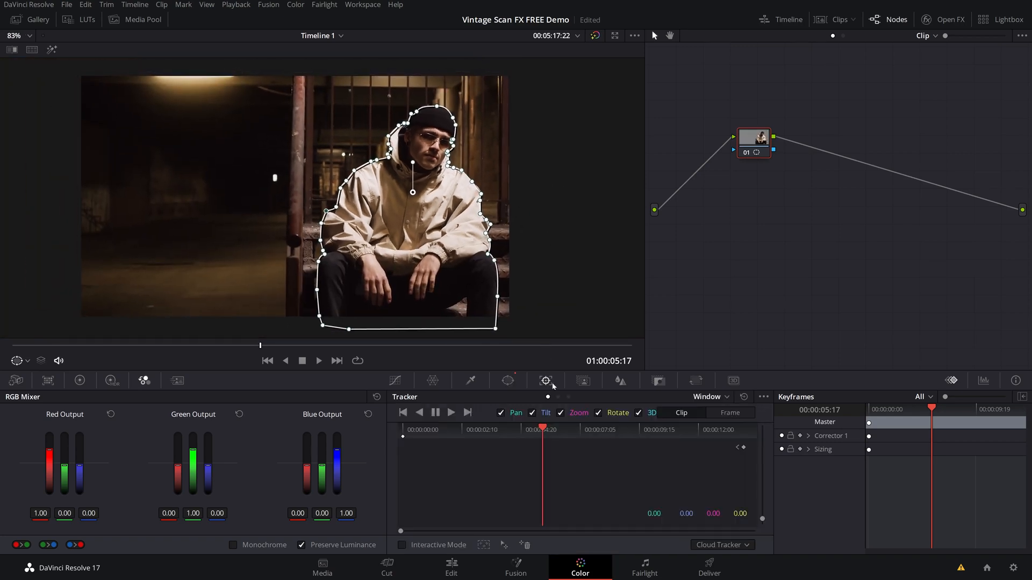
{"action": "left_click", "coordinate": [436, 413]}
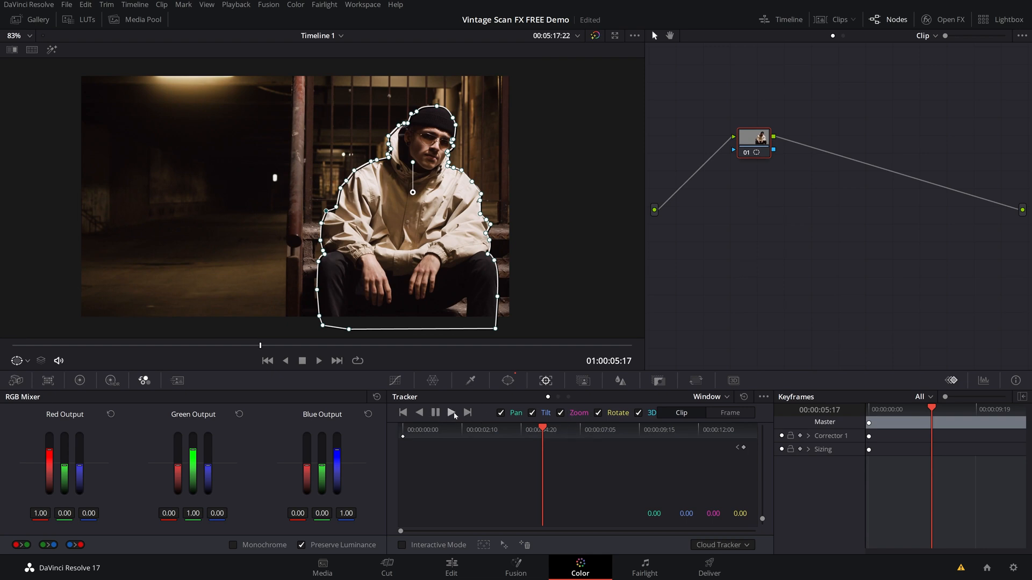
{"action": "left_click", "coordinate": [452, 413]}
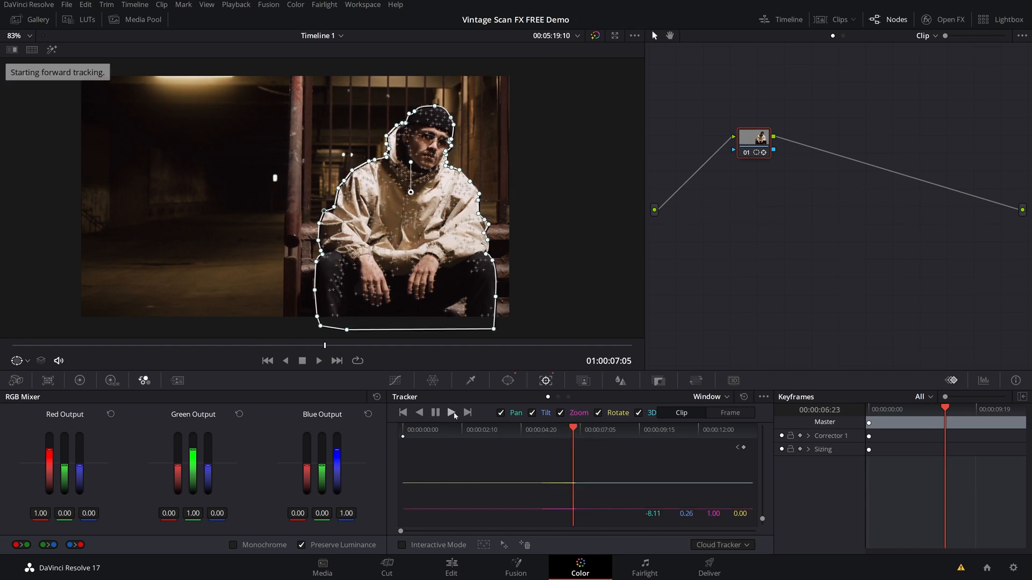
{"action": "left_click", "coordinate": [452, 413]}
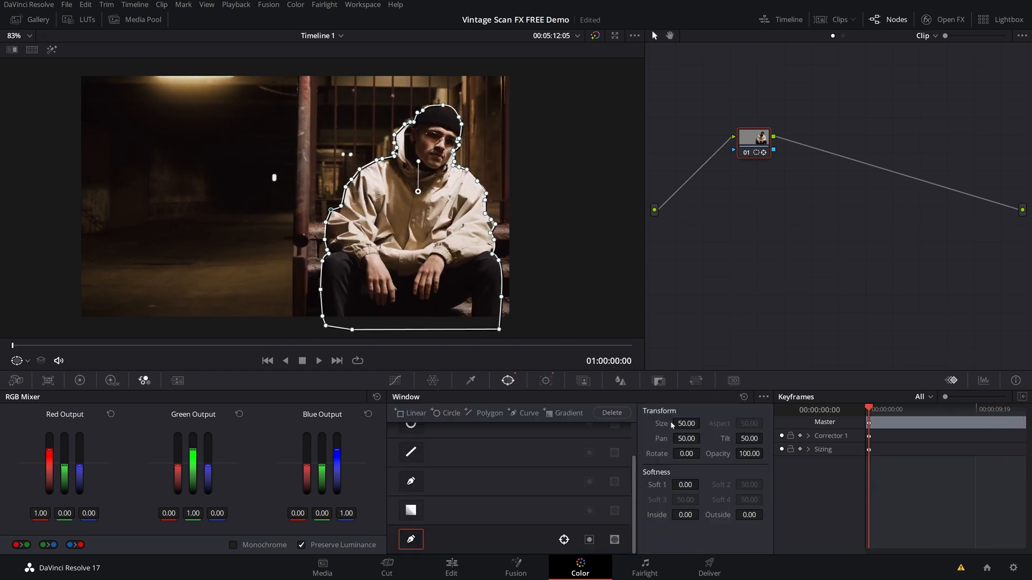
Soften the mask edges with Soft 1 at 0.54 and Inside at 0.56
{"action": "left_click", "coordinate": [687, 485]}
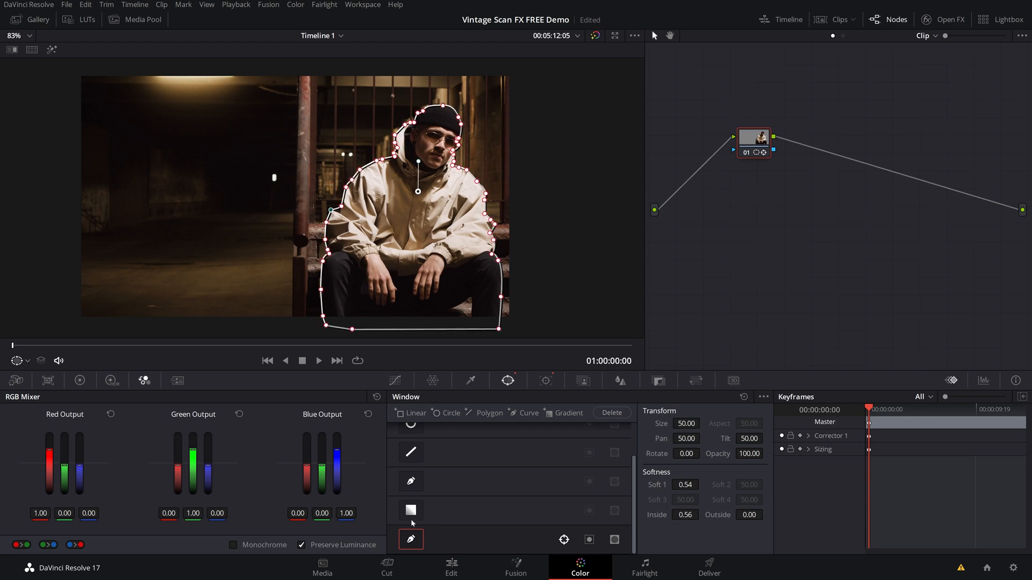
{"action": "left_click_drag", "start_coordinate": [753, 138], "coordinate": [736, 221]}
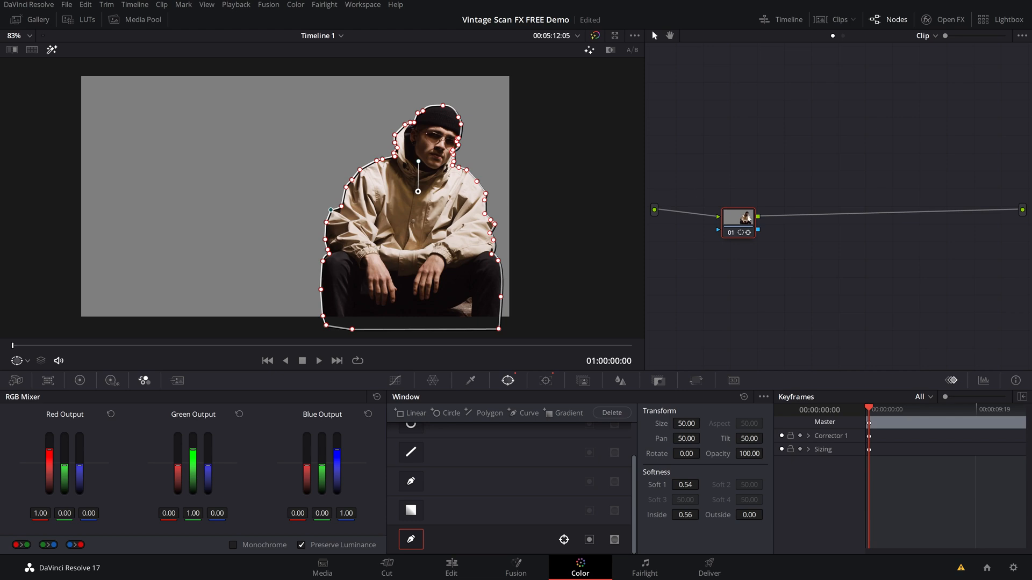
Add an Alpha Output, connect the node's alpha to it, and return to the Edit page
{"action": "right_click", "coordinate": [980, 230]}
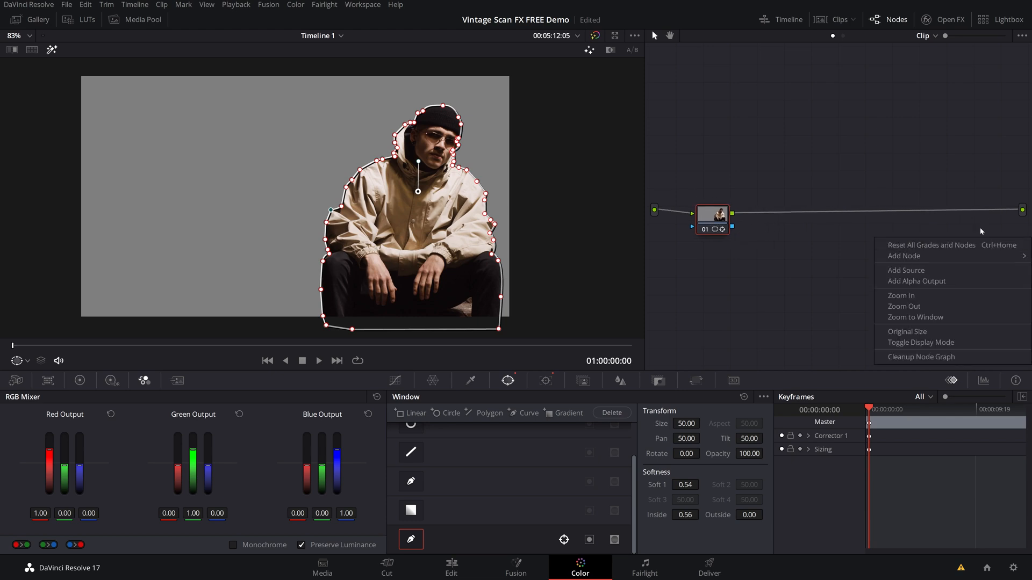
{"action": "left_click", "coordinate": [742, 238]}
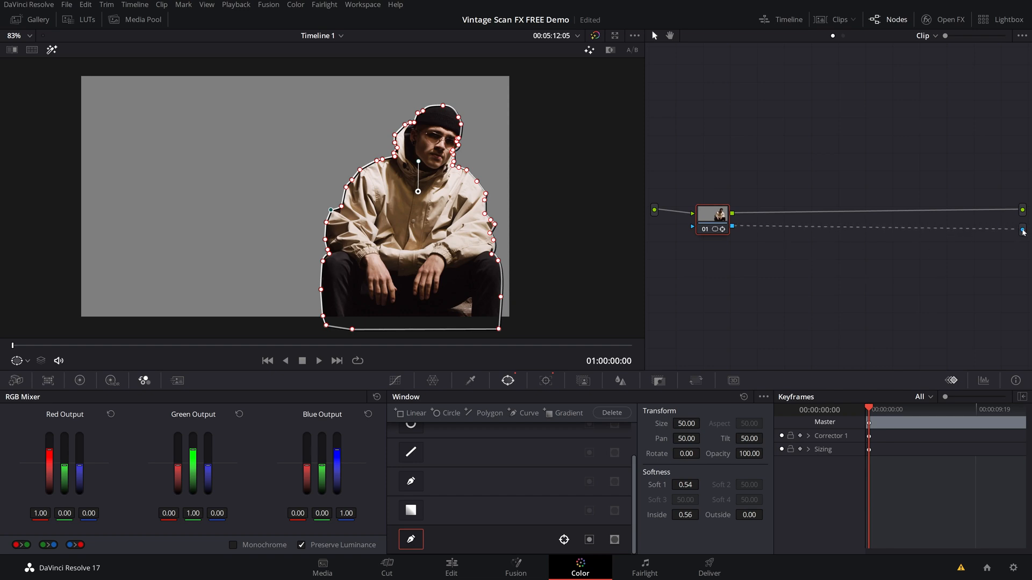
{"action": "left_click_drag", "start_coordinate": [712, 215], "coordinate": [862, 215]}
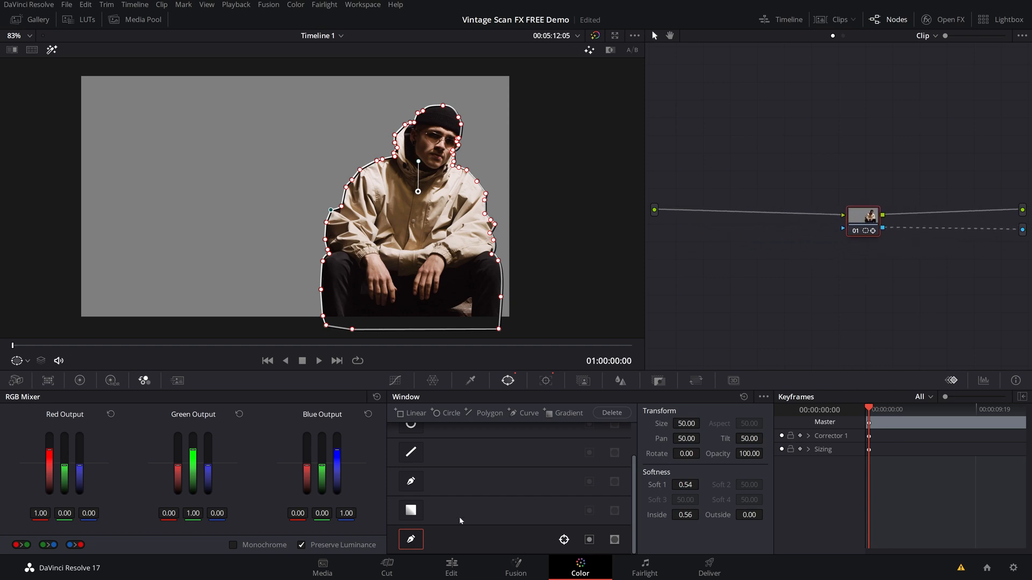
{"action": "left_click", "coordinate": [451, 567]}
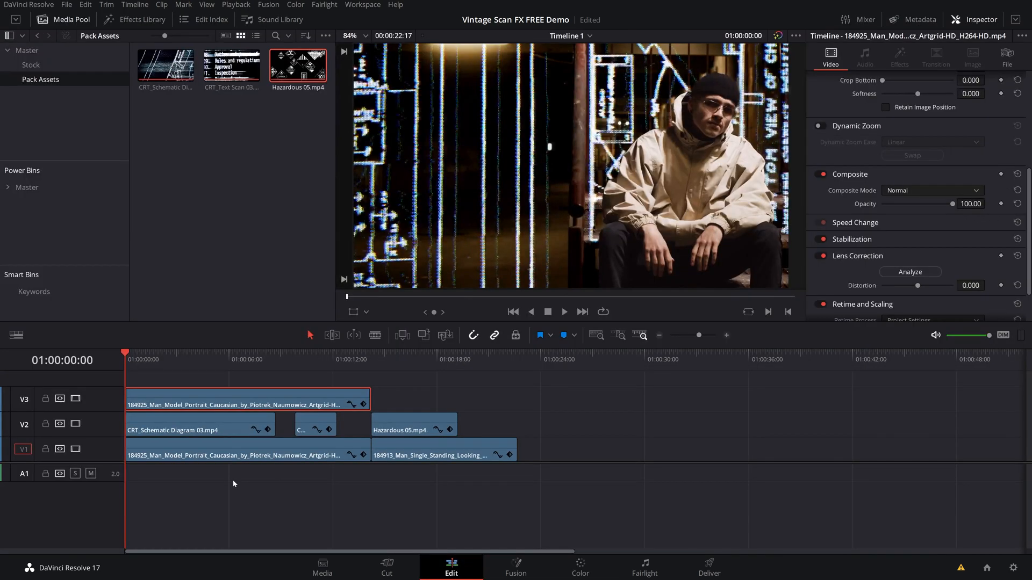
Speed up CRT_Text Scan 03 via Change Clip Speed into a short burst, then show the Effects Library
{"action": "left_click", "coordinate": [562, 312]}
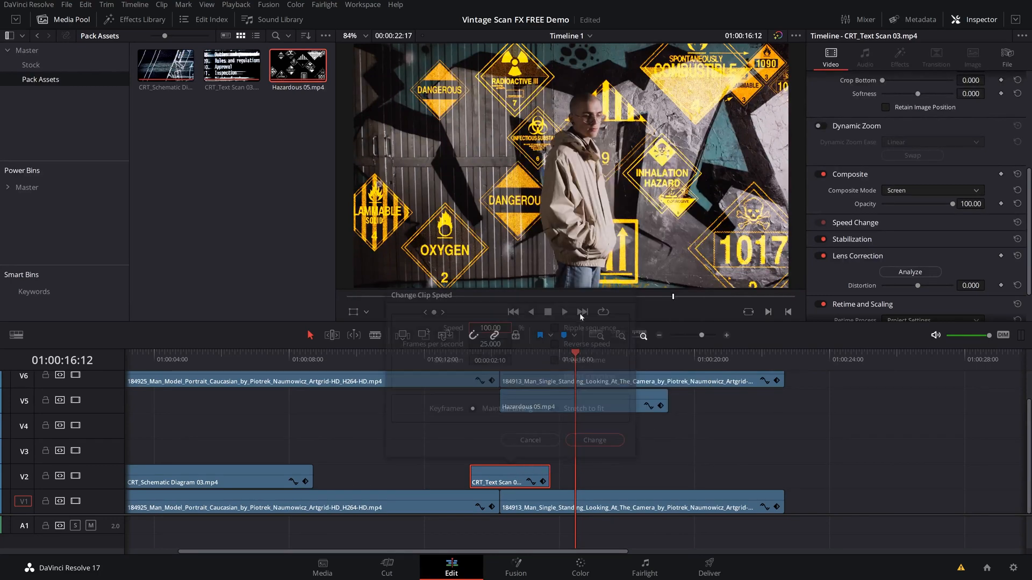
{"action": "type", "text": "2"}
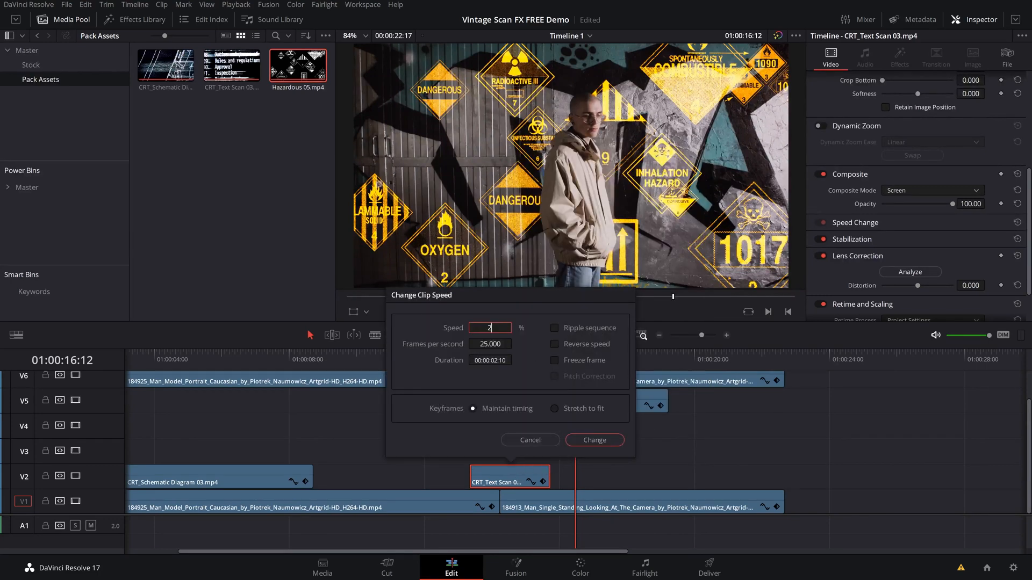
{"action": "left_click", "coordinate": [593, 439]}
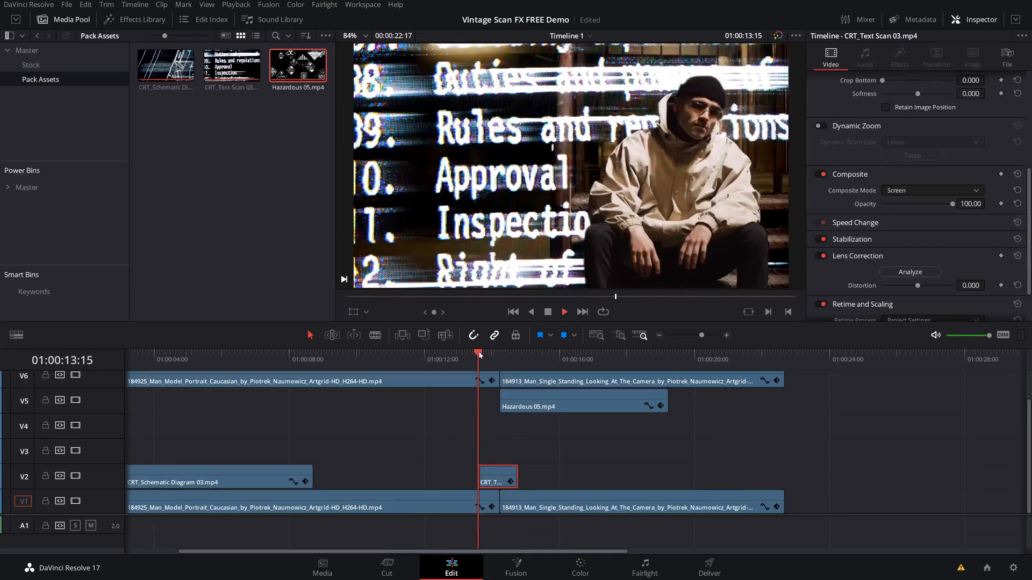
{"action": "left_click", "coordinate": [562, 312]}
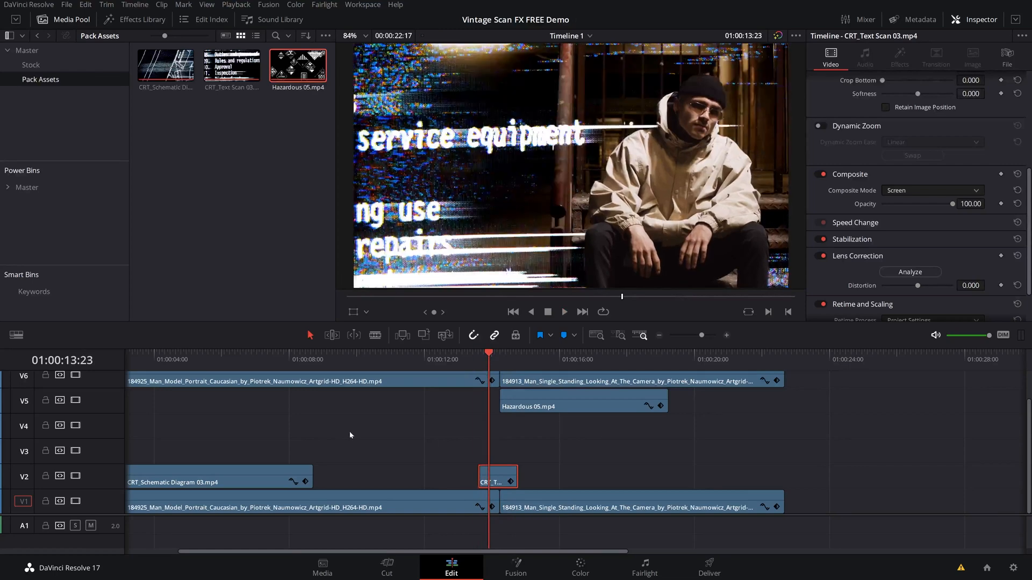
{"action": "left_click", "coordinate": [141, 20]}
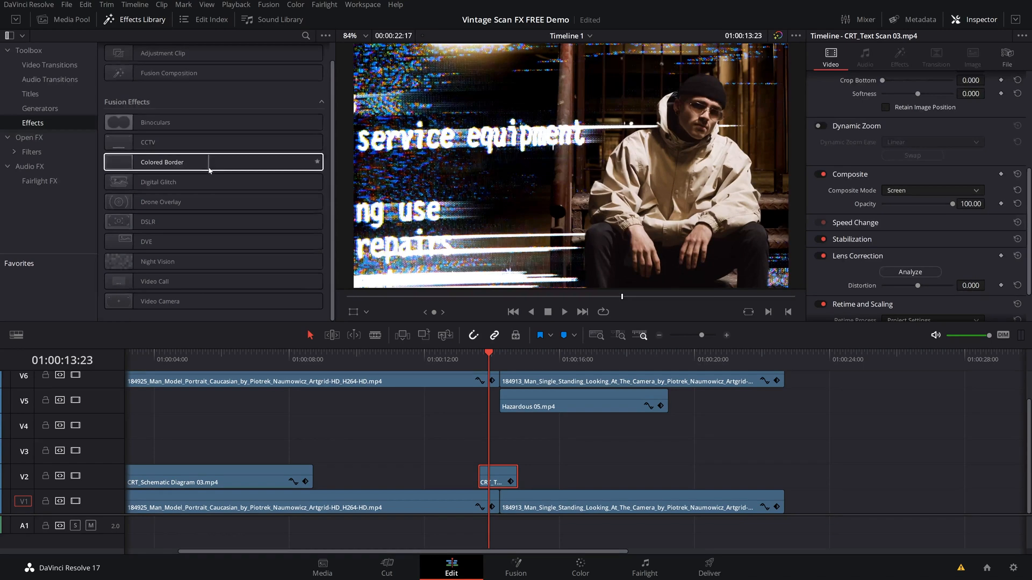
{"action": "mouse_move", "coordinate": [168, 72]}
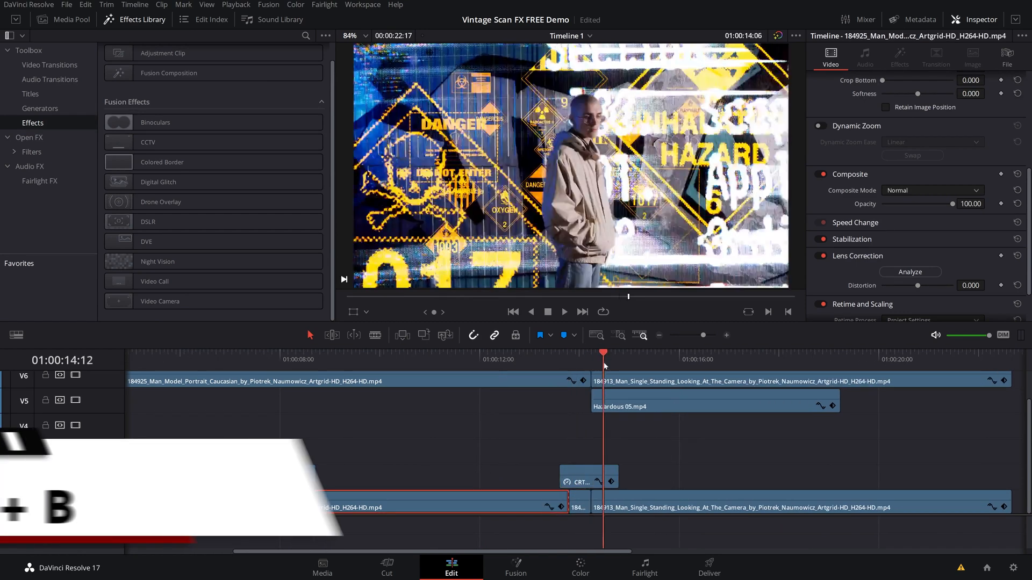
Blade the V1 man clip at the playhead so the text scan sits above the cut
{"action": "key", "text": "ctrl+b"}
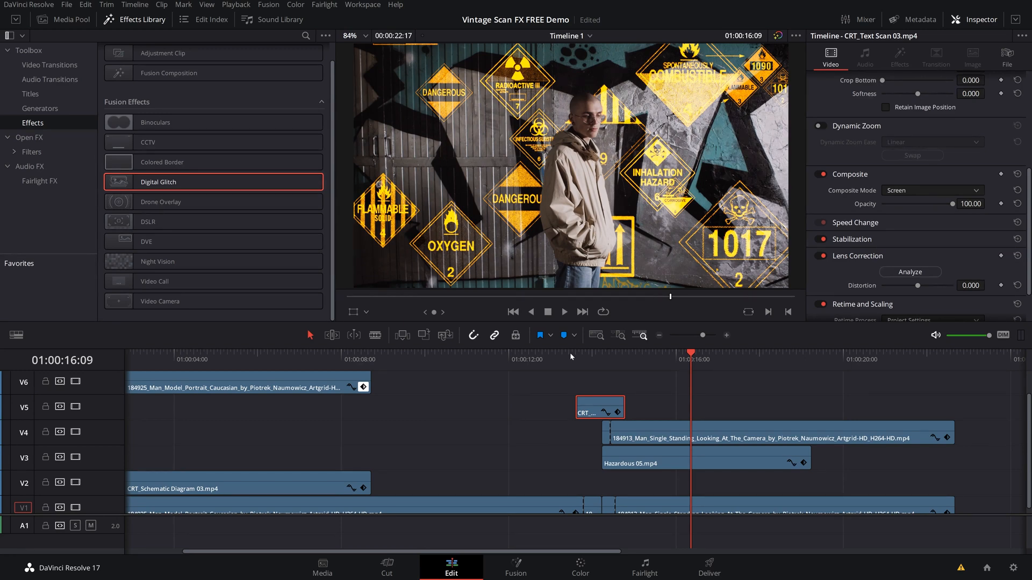
{"action": "left_click", "coordinate": [322, 567]}
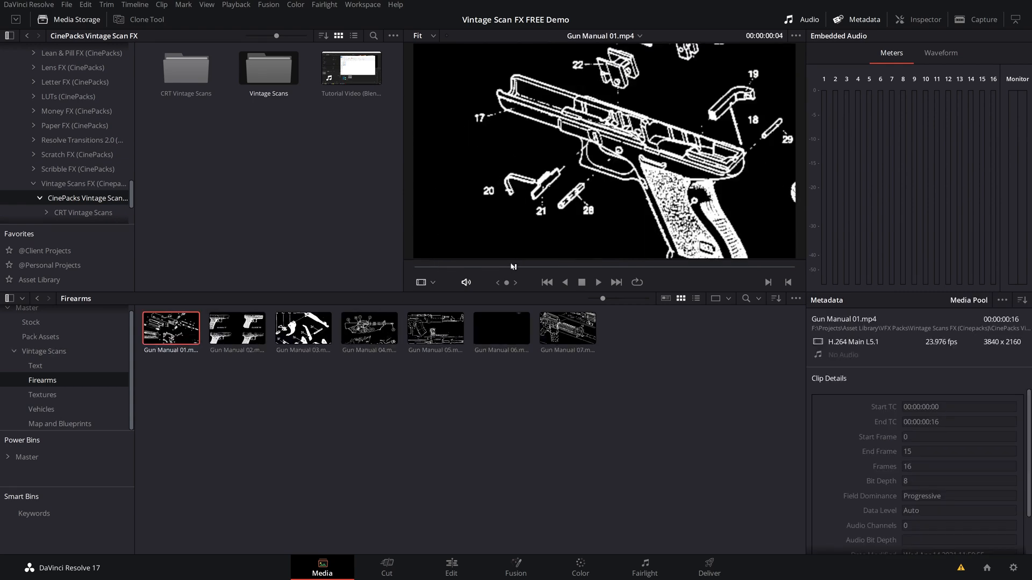
Browse the Firearms, Text, Textures, Vehicles and Map and Blueprints bins, previewing Gun Manual 04, Vehicle Blueprint 03 and Map 05
{"action": "left_click", "coordinate": [369, 329]}
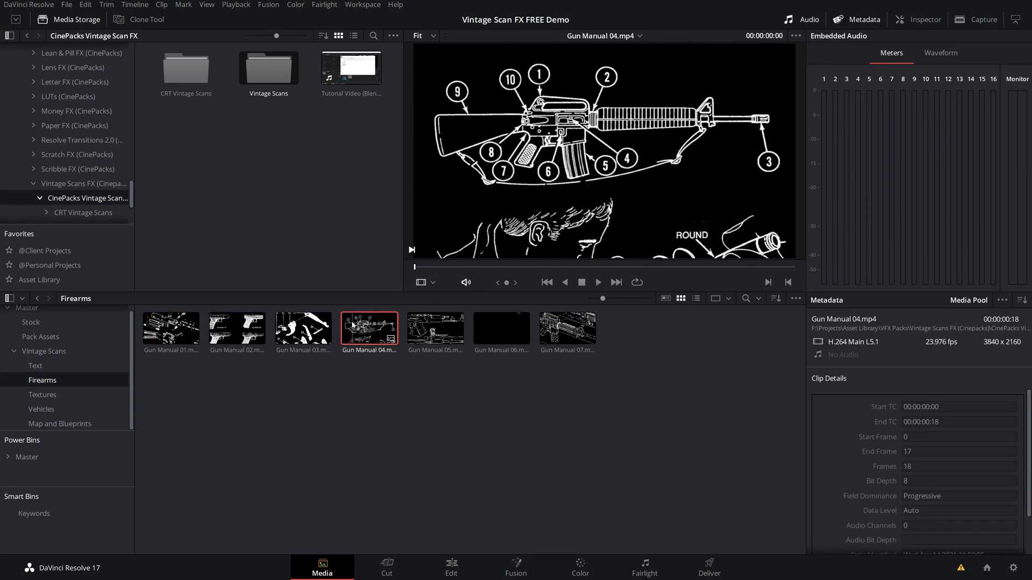
{"action": "left_click", "coordinate": [34, 366]}
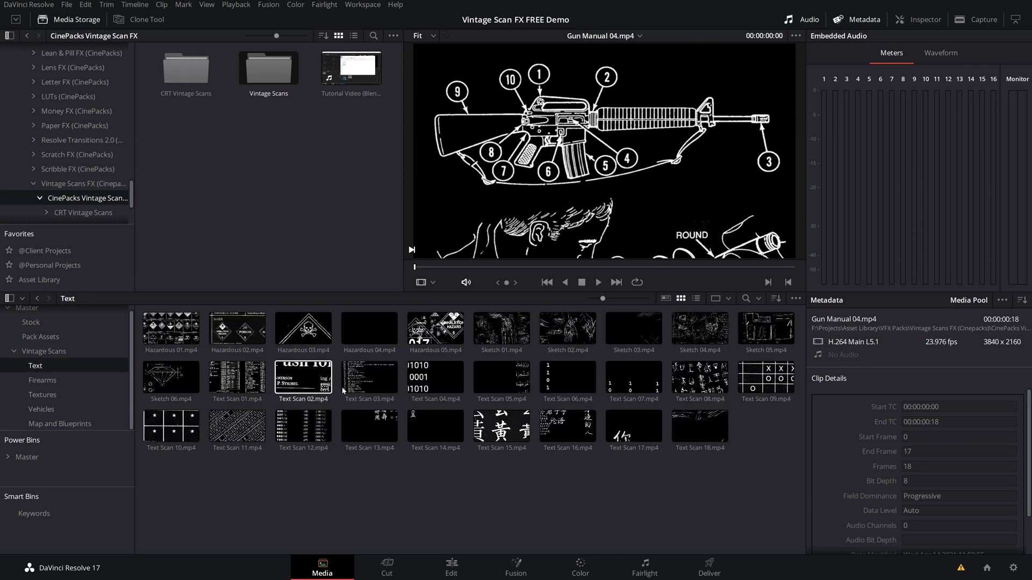
{"action": "left_click", "coordinate": [369, 377]}
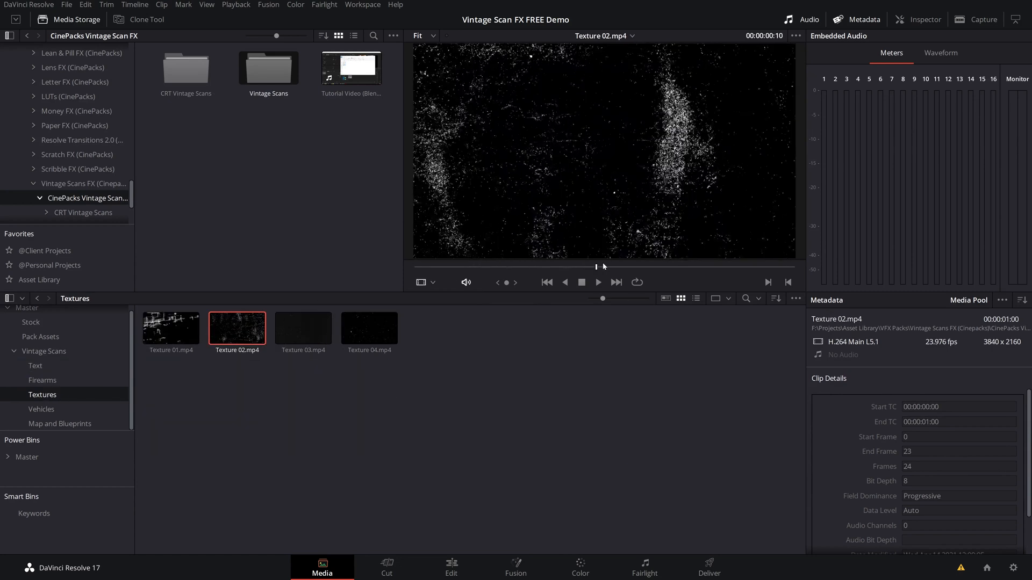
{"action": "left_click", "coordinate": [41, 409]}
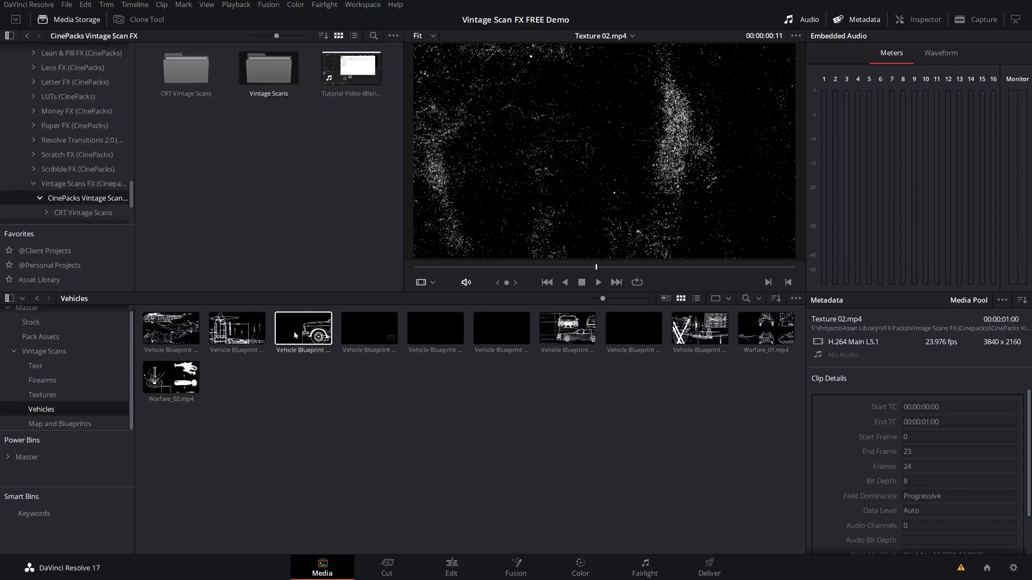
{"action": "left_click", "coordinate": [303, 328]}
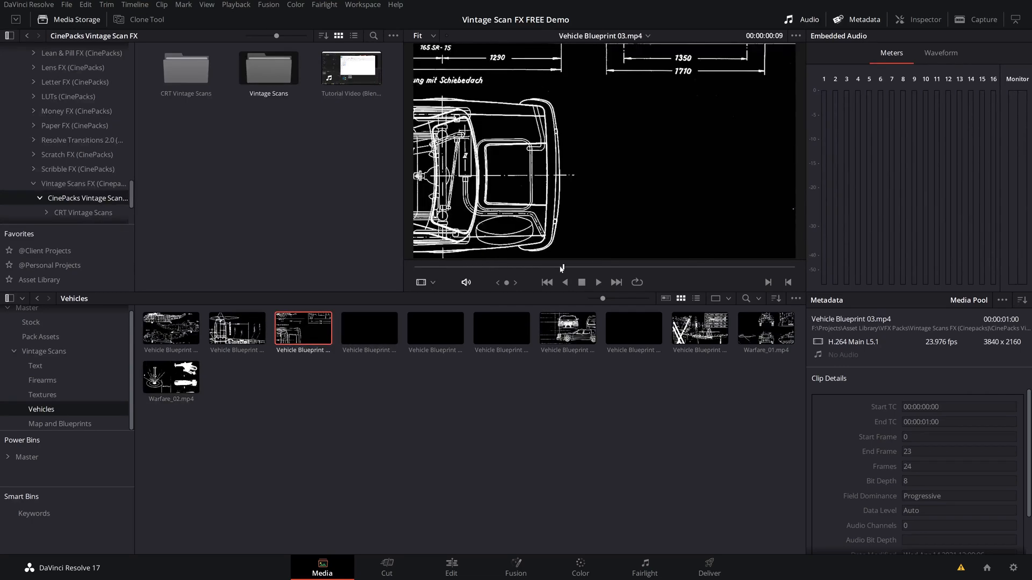
{"action": "left_click", "coordinate": [59, 424]}
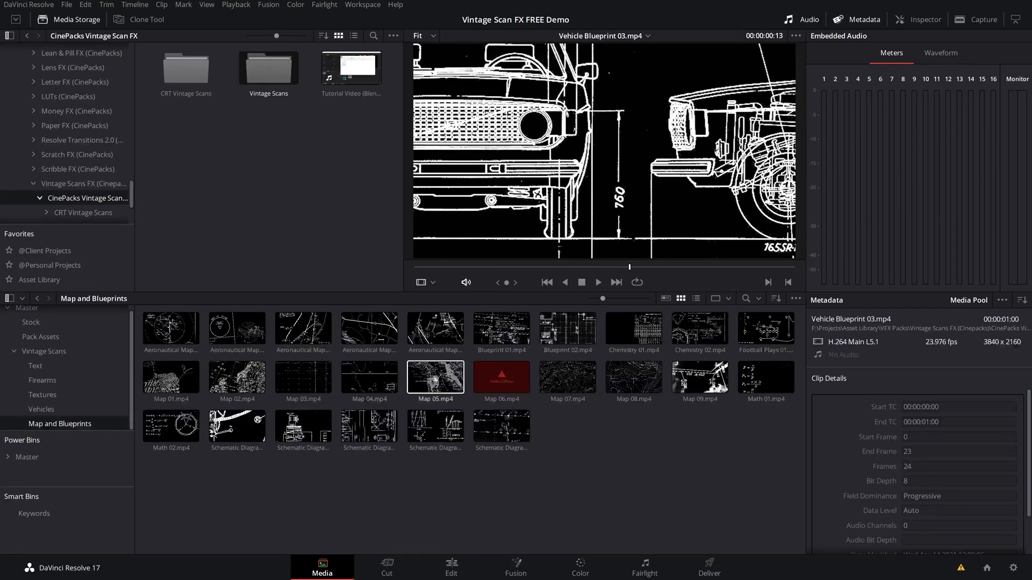
{"action": "left_click", "coordinate": [434, 379]}
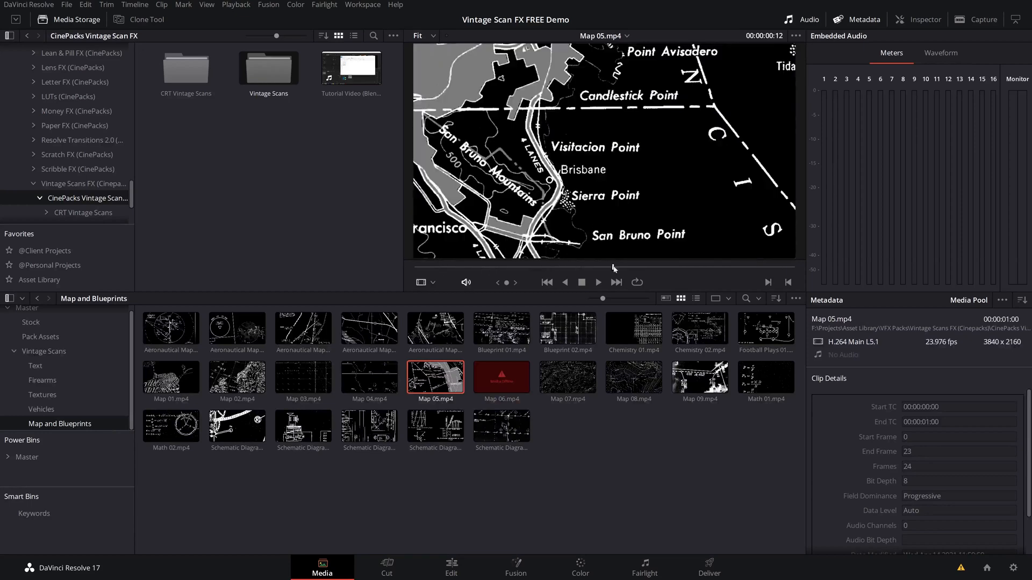